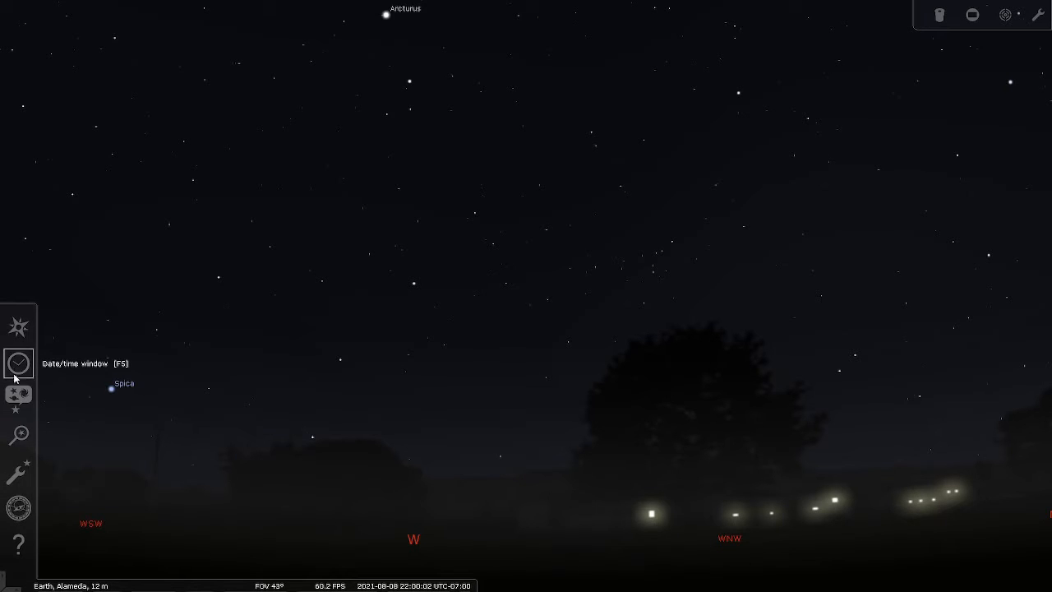
# Find Jupiter through Search and centre the view on it with its details shown.
pyautogui.click(18, 434)
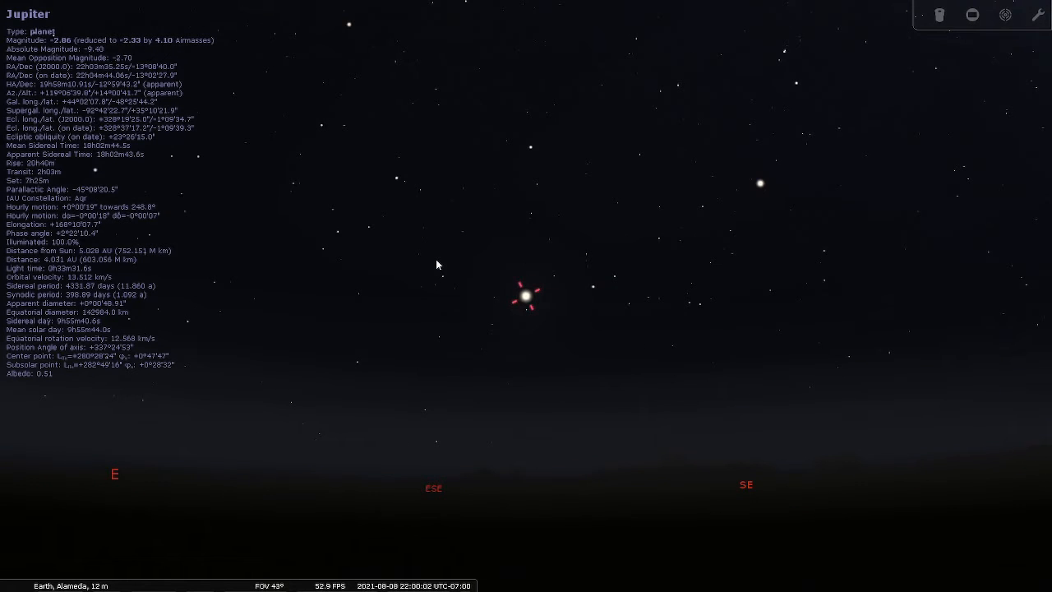
pyautogui.moveTo(585, 409)
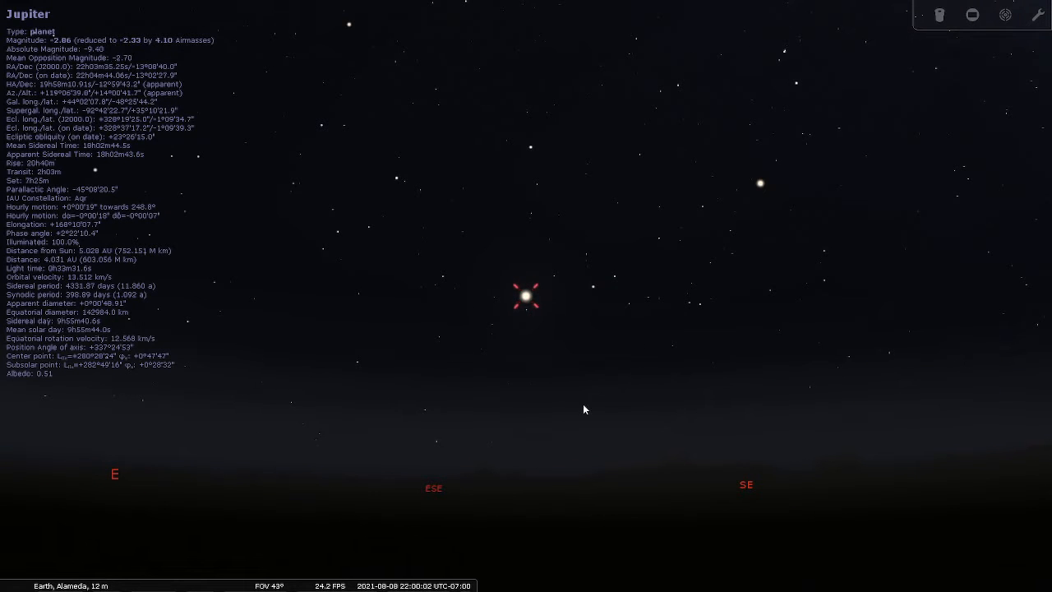
pyautogui.moveTo(648, 441)
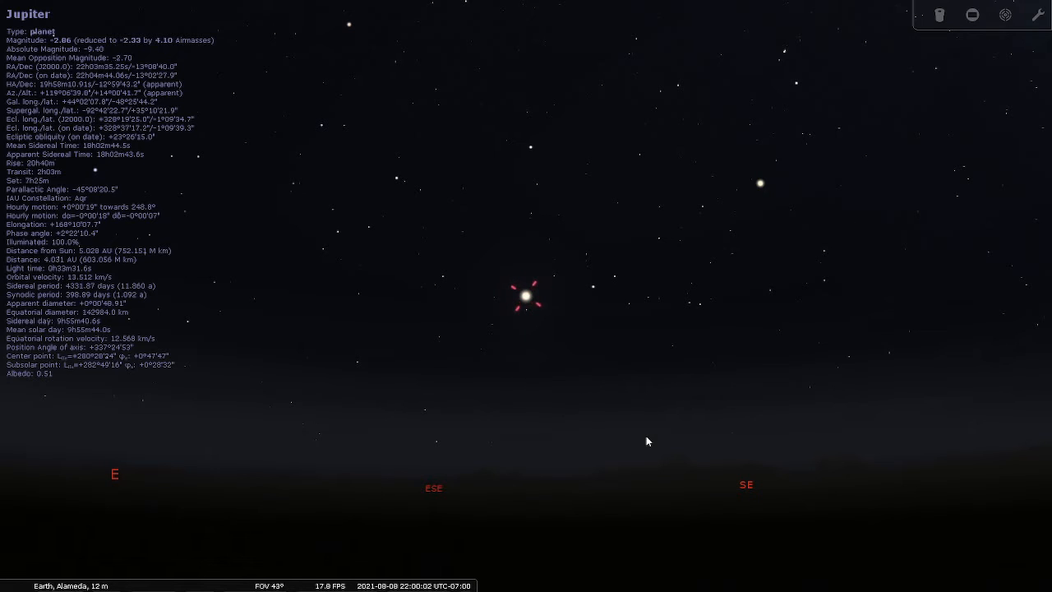
pyautogui.moveTo(618, 418)
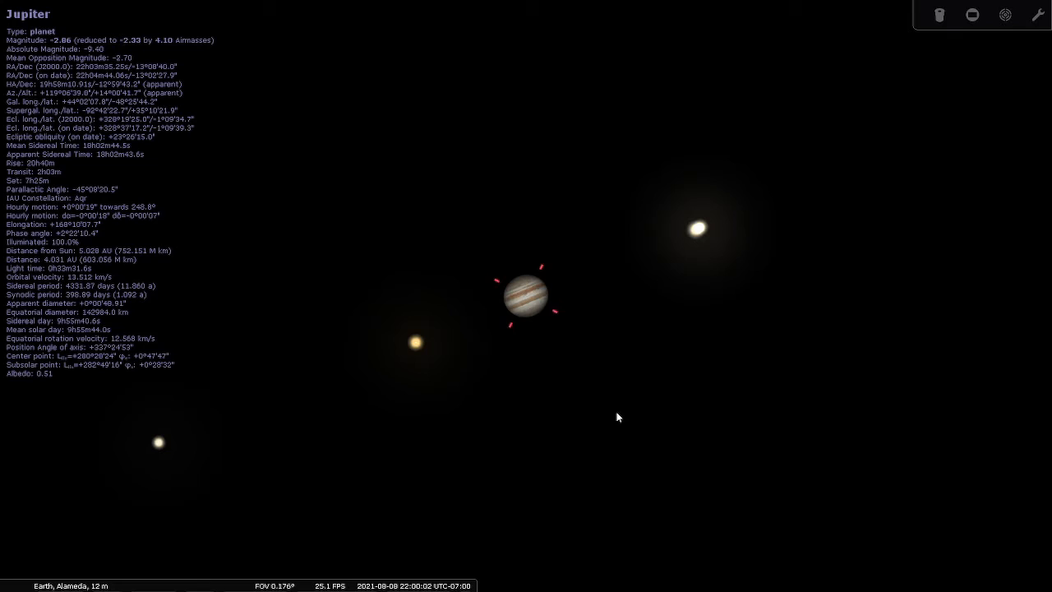
# Zoom in on Jupiter to roughly a 1.1° field so its moons become visible.
pyautogui.scroll(-3)
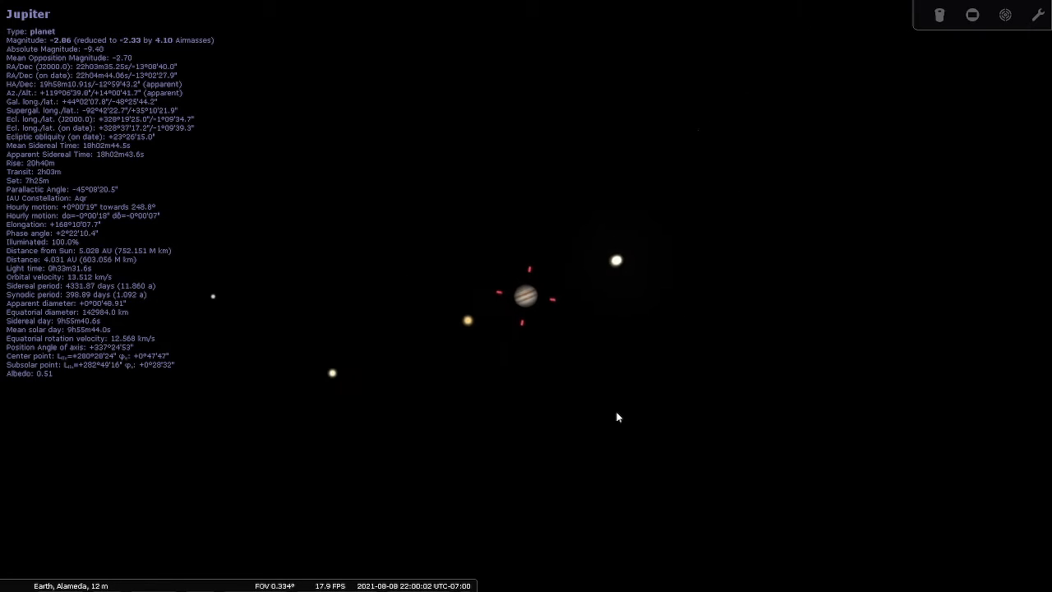
pyautogui.scroll(-3)
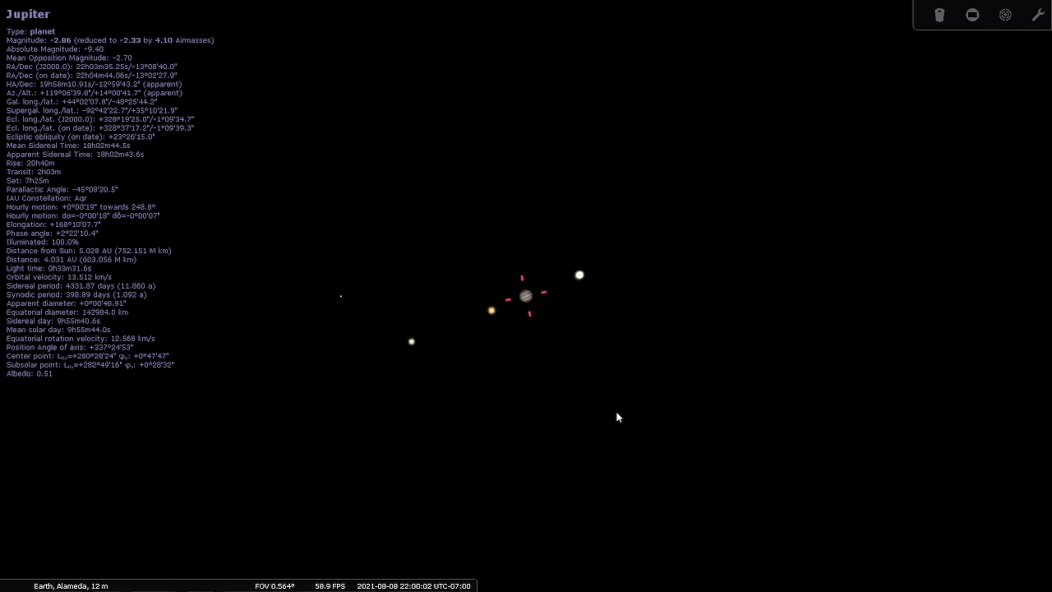
pyautogui.scroll(-3)
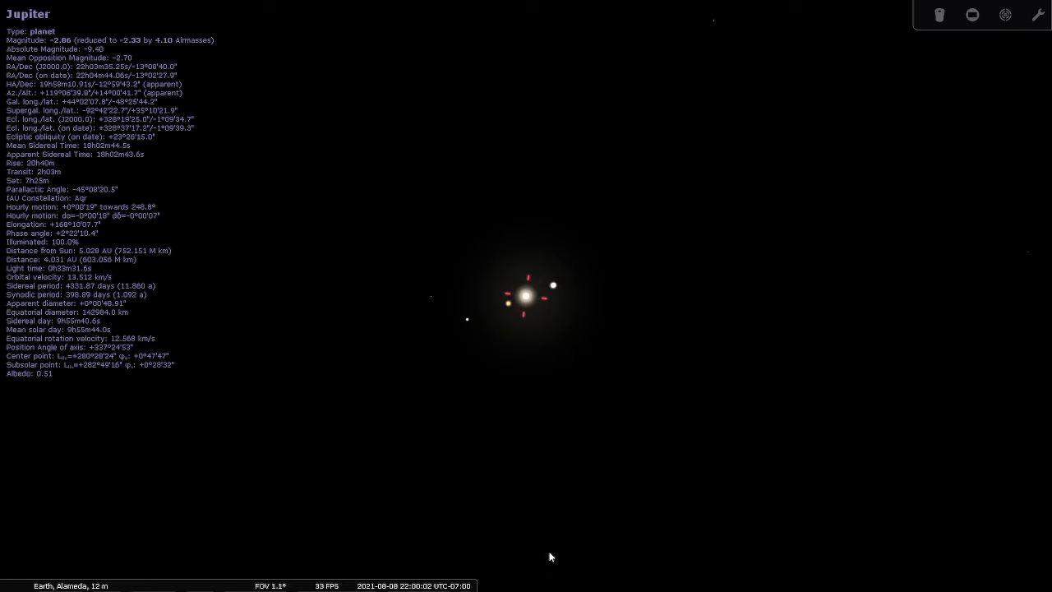
pyautogui.moveTo(302, 483)
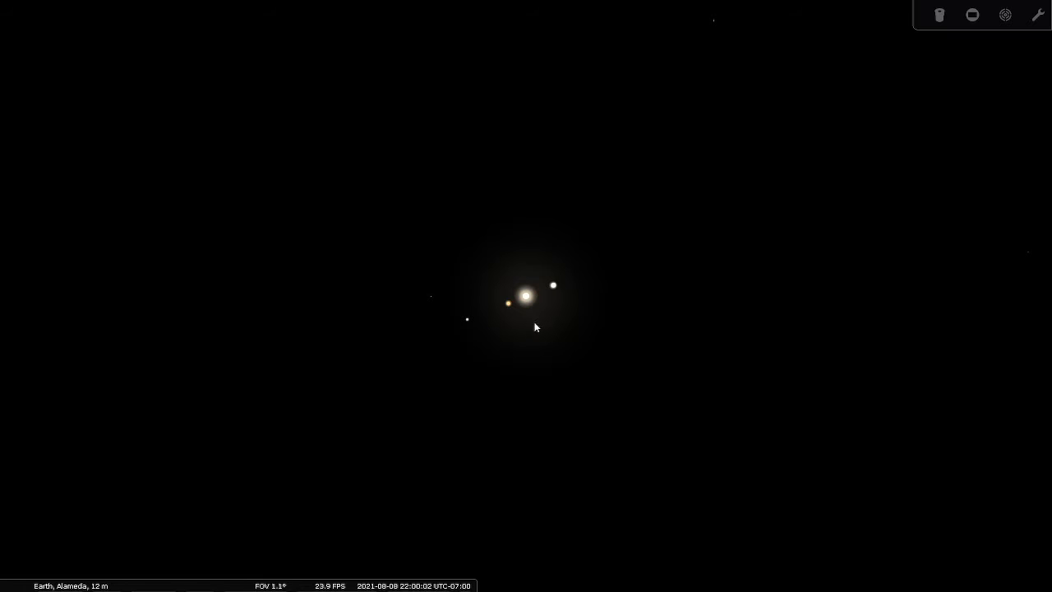
pyautogui.moveTo(480, 321)
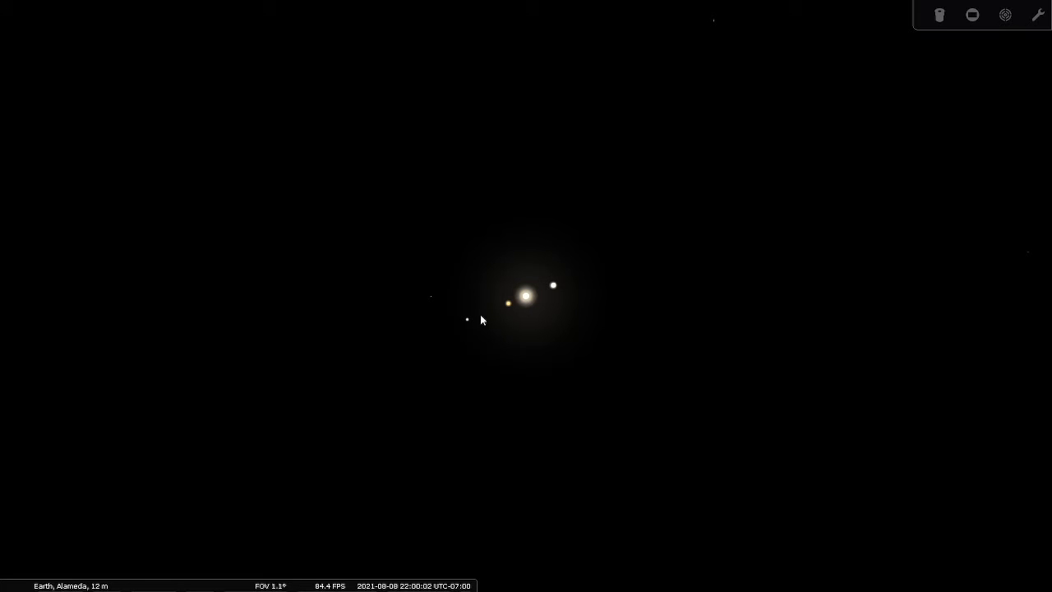
pyautogui.moveTo(608, 333)
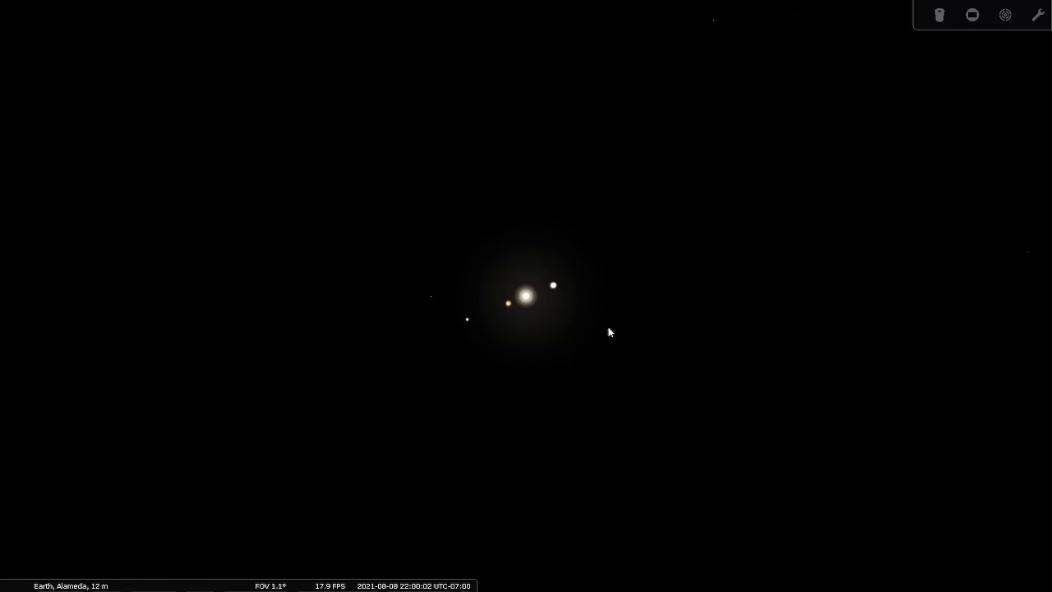
pyautogui.moveTo(657, 447)
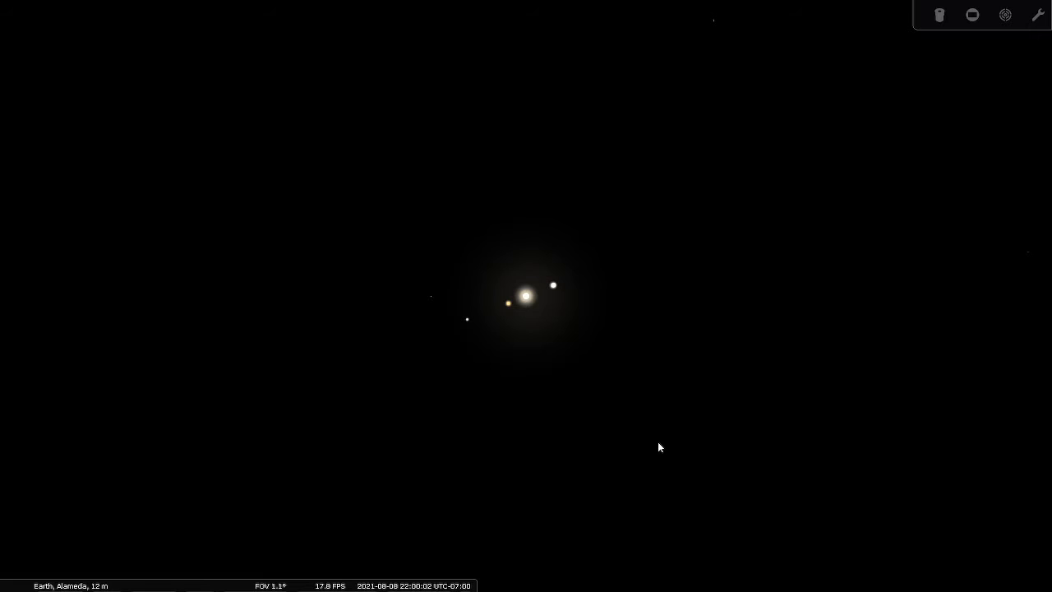
pyautogui.moveTo(494, 321)
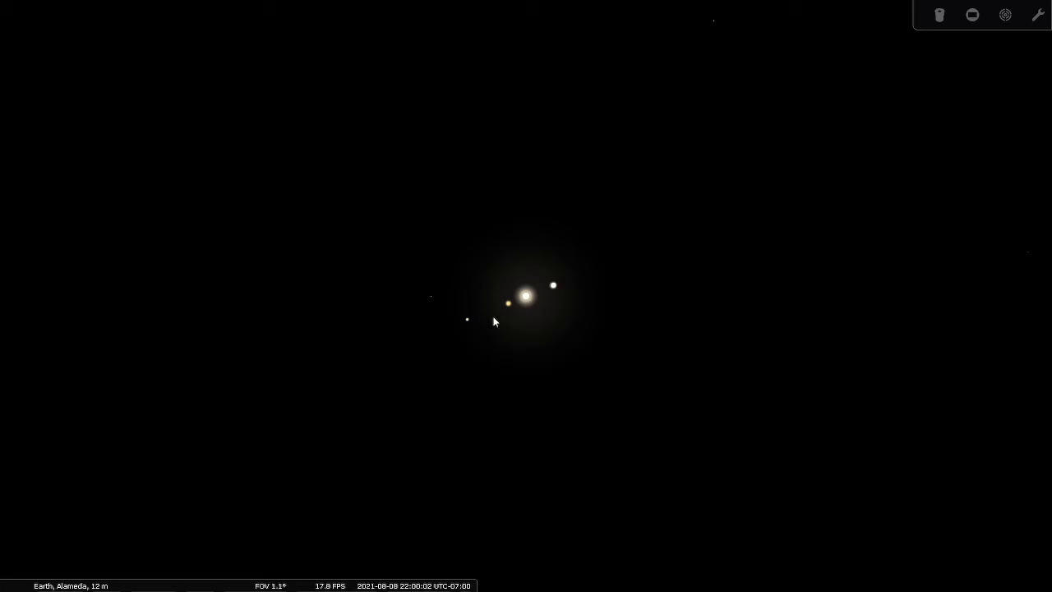
pyautogui.click(510, 303)
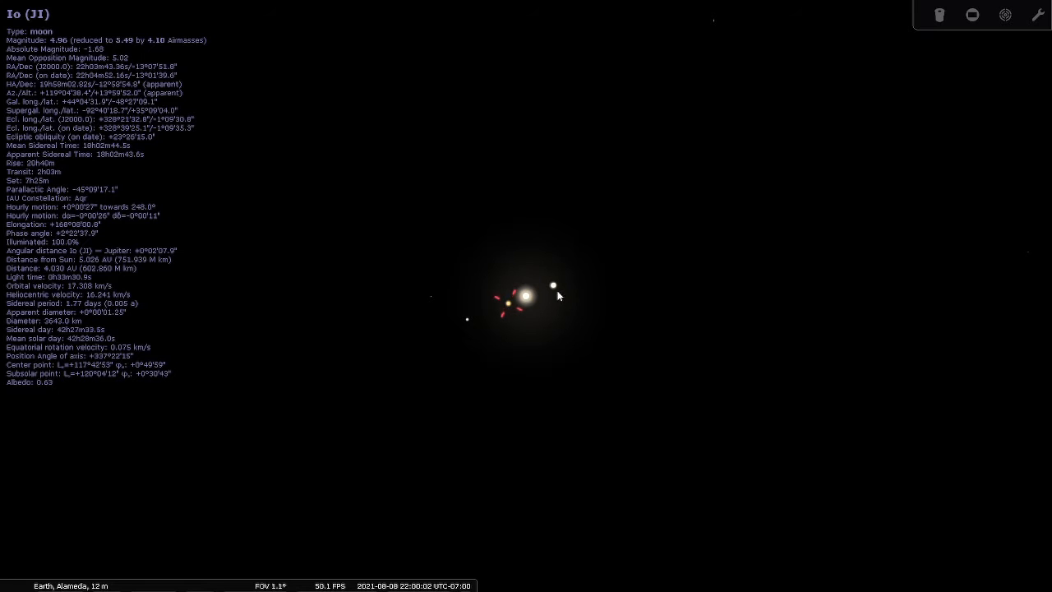
pyautogui.click(466, 319)
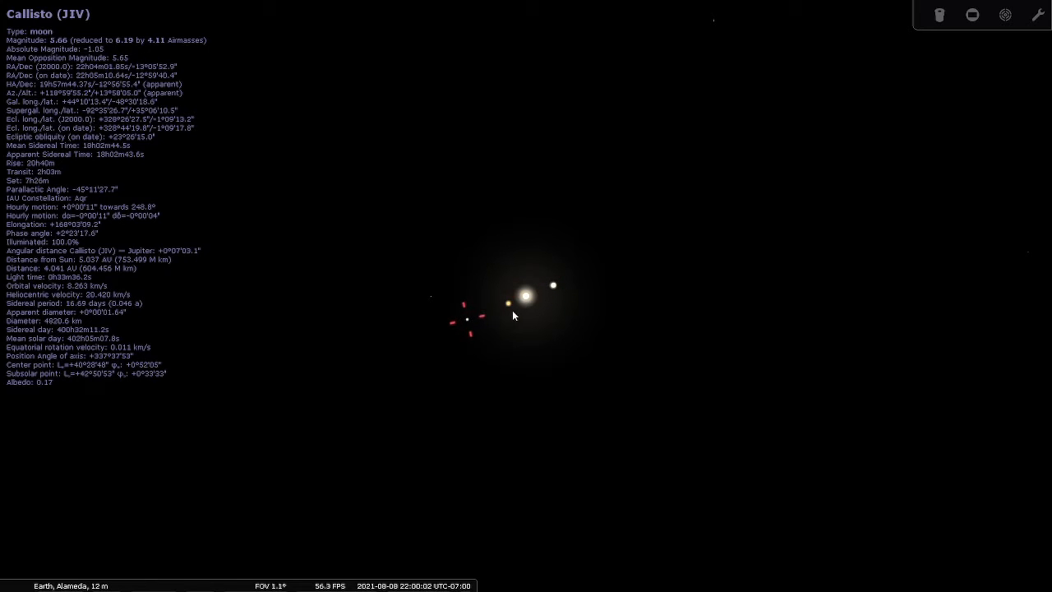
pyautogui.moveTo(589, 360)
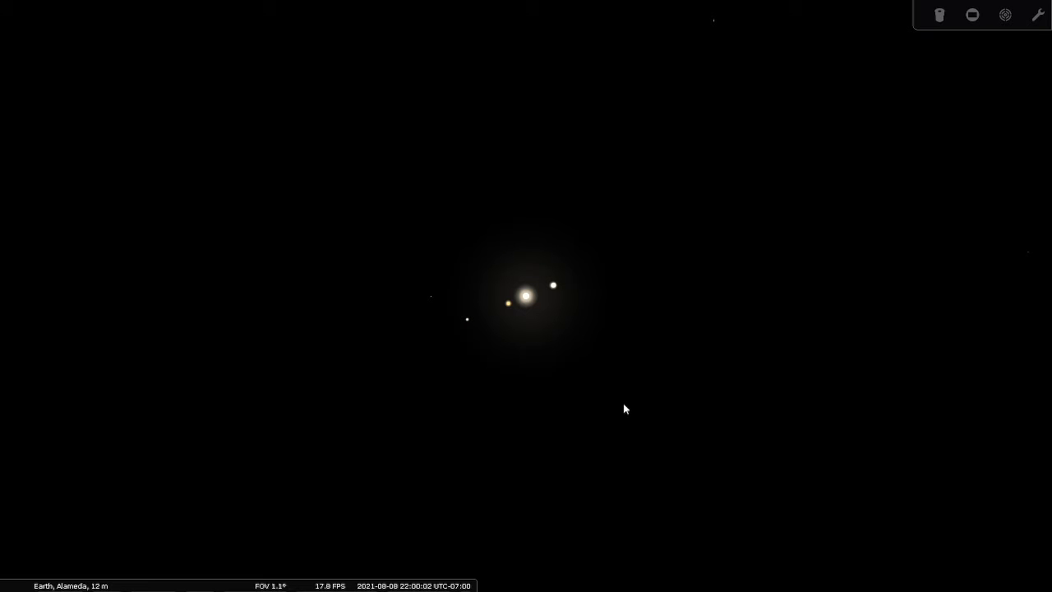
pyautogui.moveTo(483, 329)
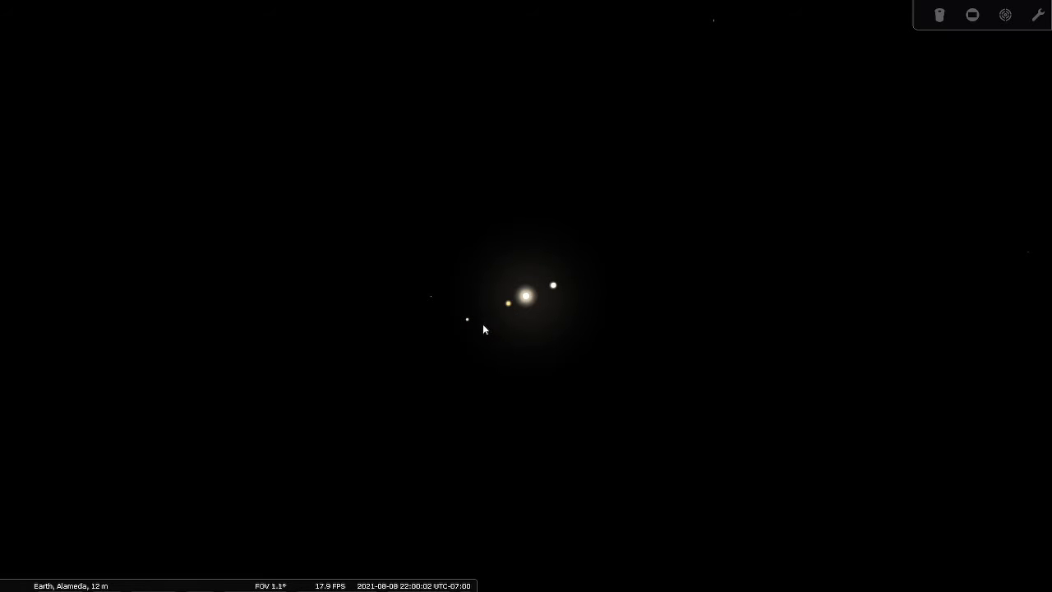
pyautogui.moveTo(560, 296)
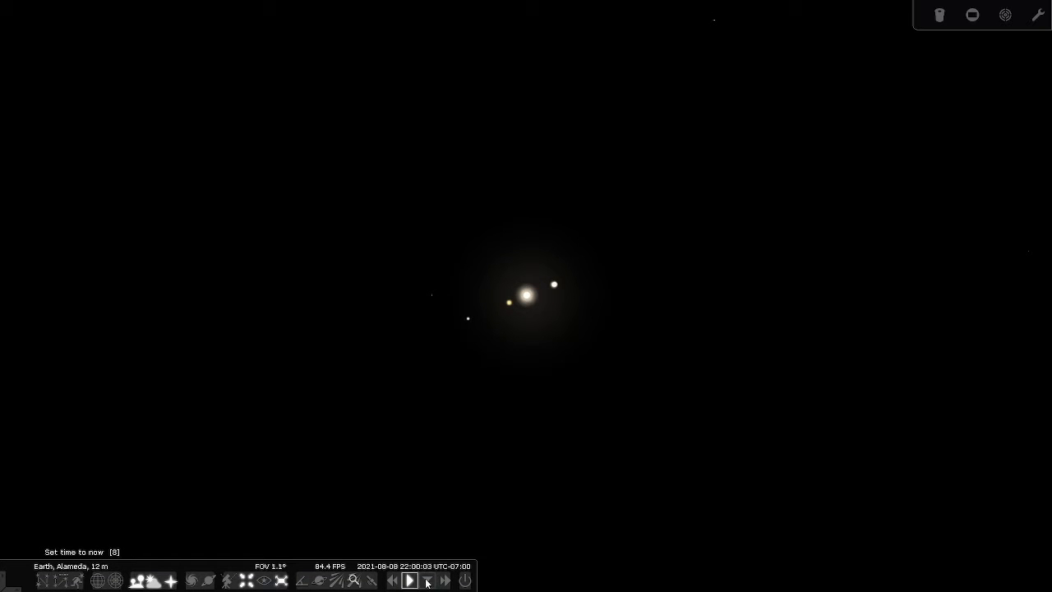
# Speed time up briefly so the moons shift, return to normal rate, pause, and reselect Jupiter.
pyautogui.click(444, 580)
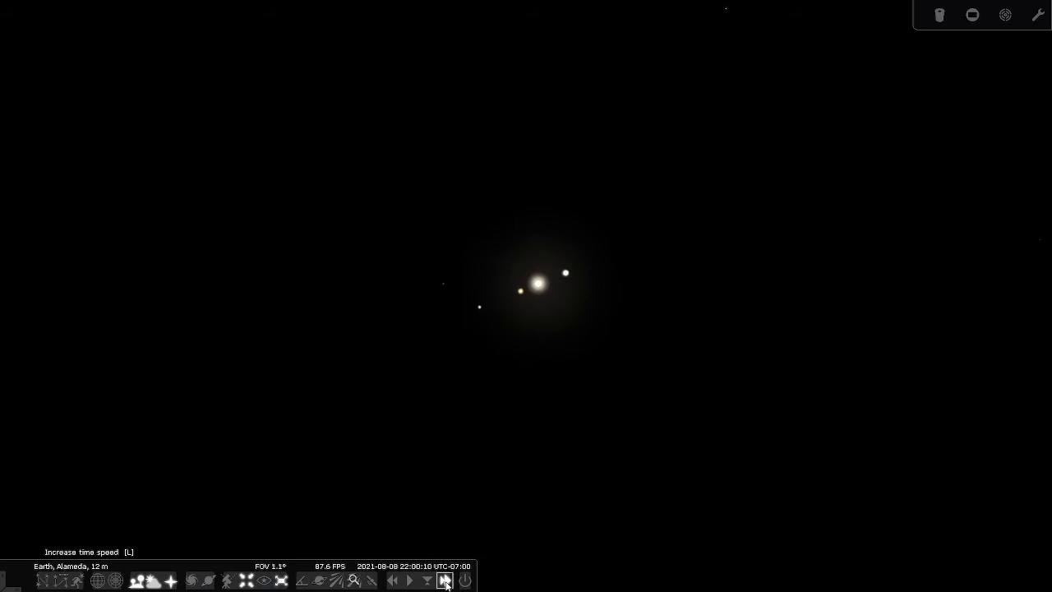
pyautogui.click(409, 581)
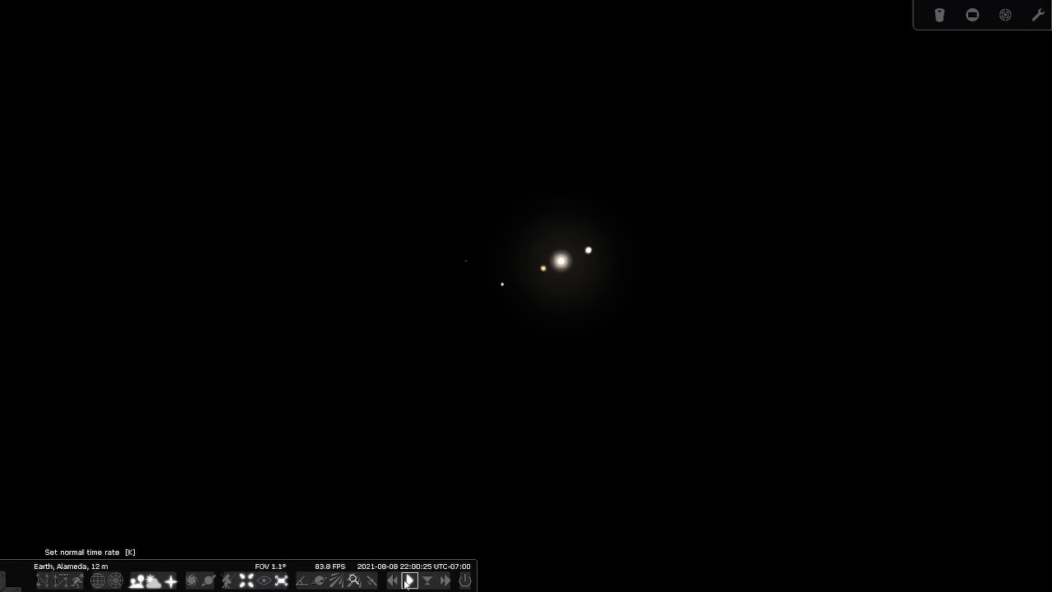
pyautogui.click(408, 581)
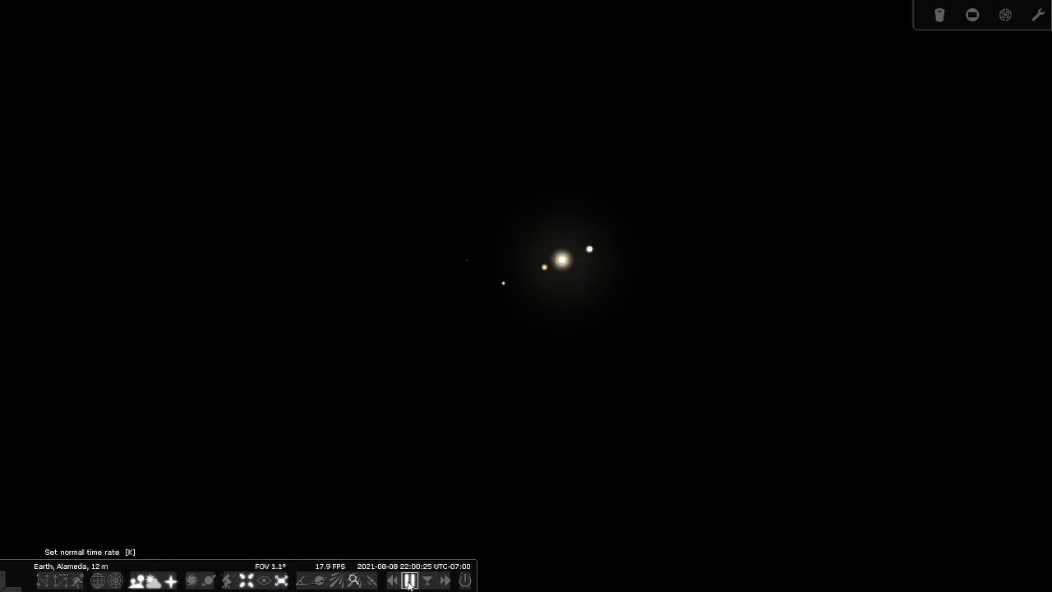
pyautogui.moveTo(496, 397)
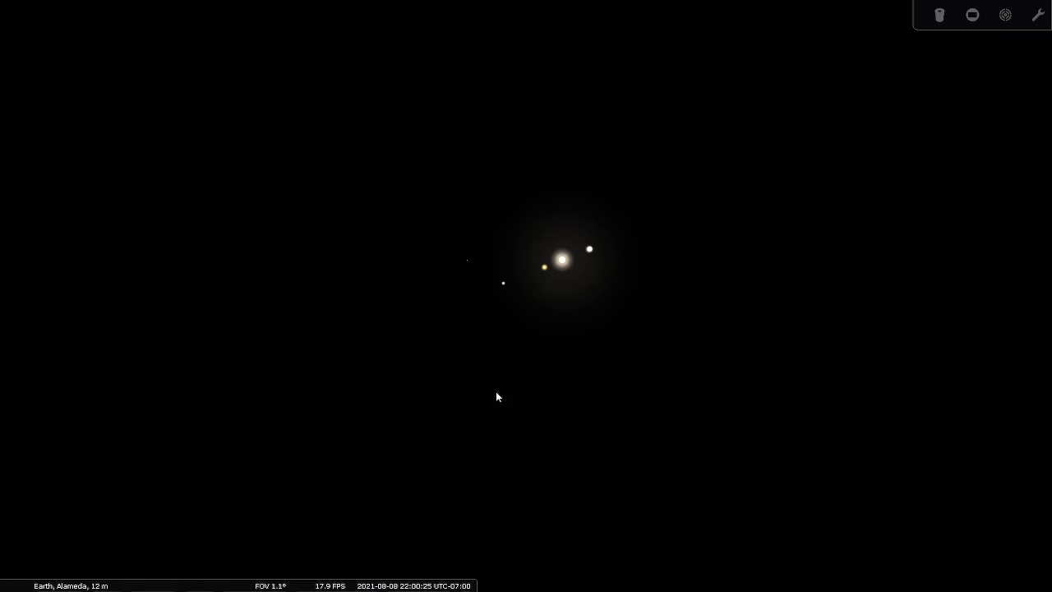
pyautogui.click(562, 262)
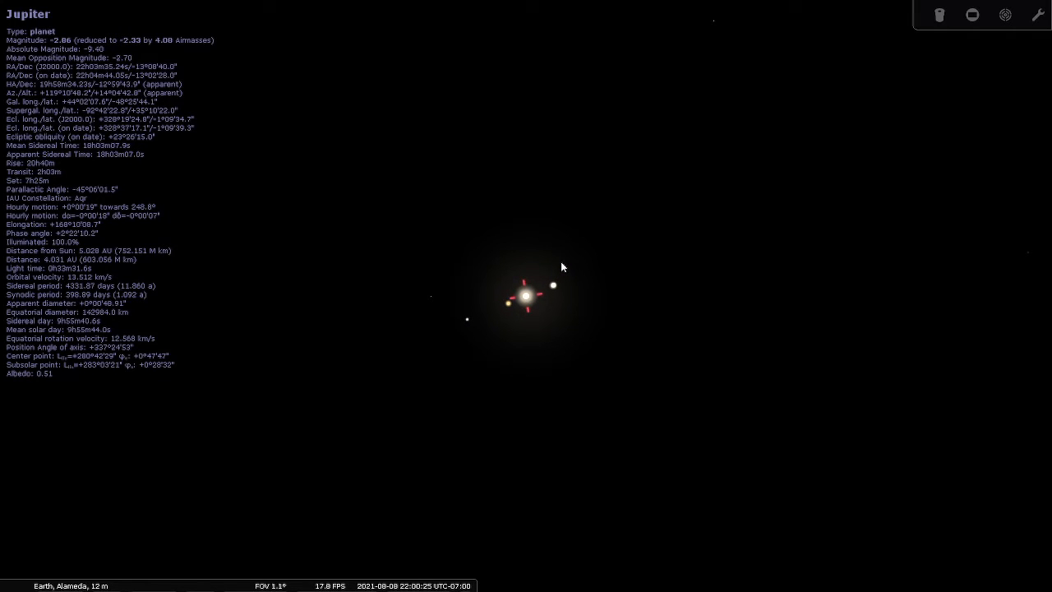
pyautogui.moveTo(545, 306)
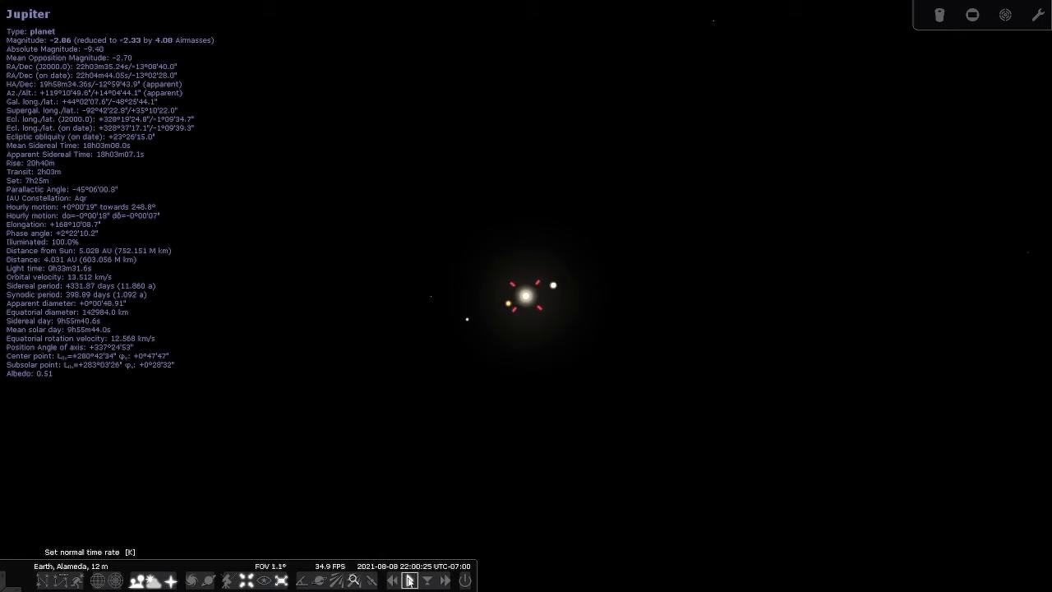
# Restart the clock and raise time speed repeatedly to time-lapse the moons toward 23:27.
pyautogui.click(448, 579)
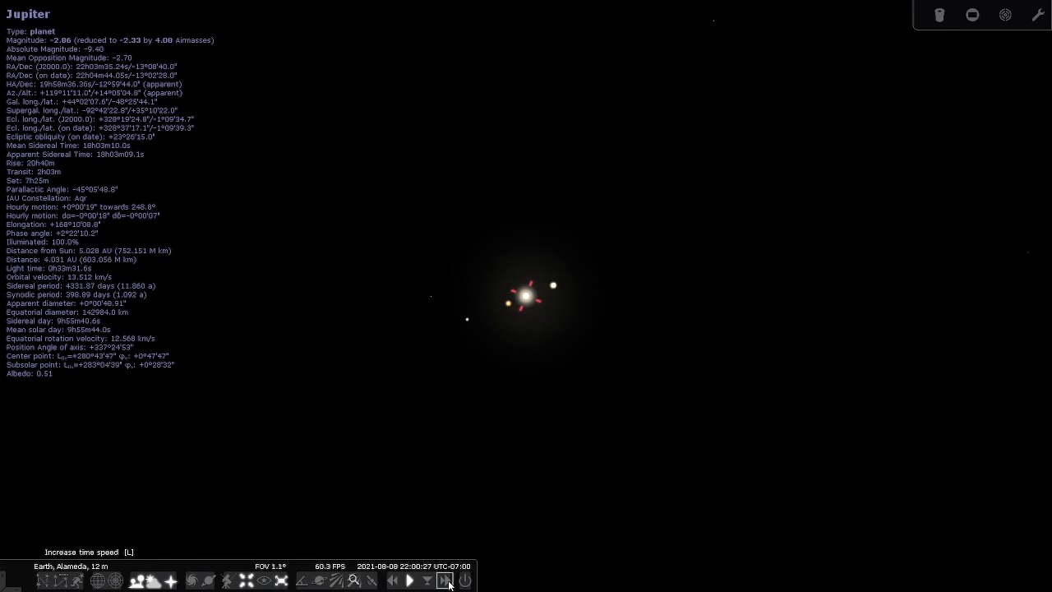
pyautogui.click(447, 581)
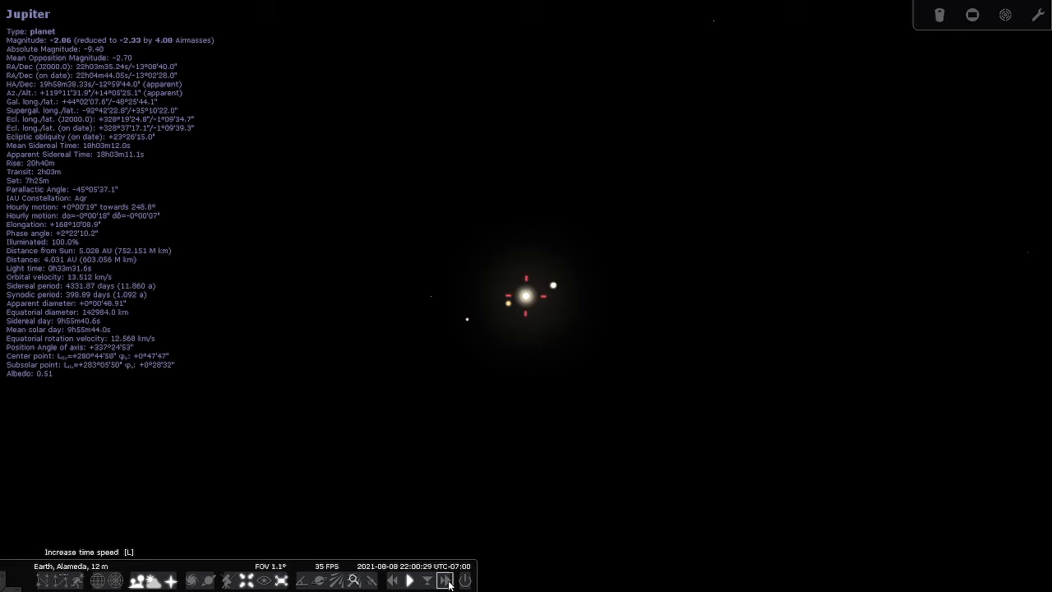
pyautogui.click(444, 580)
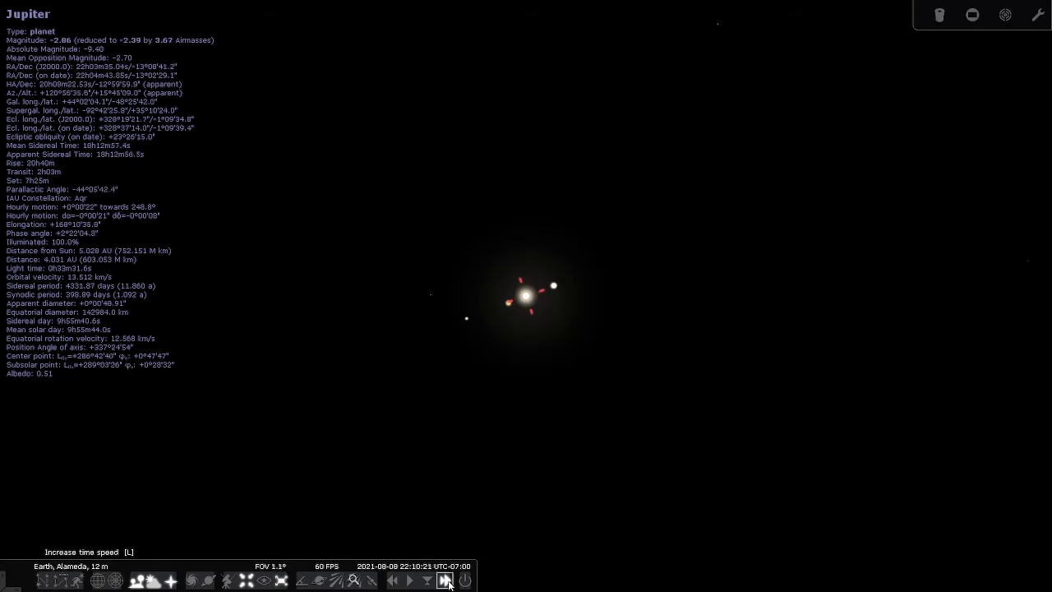
pyautogui.click(444, 580)
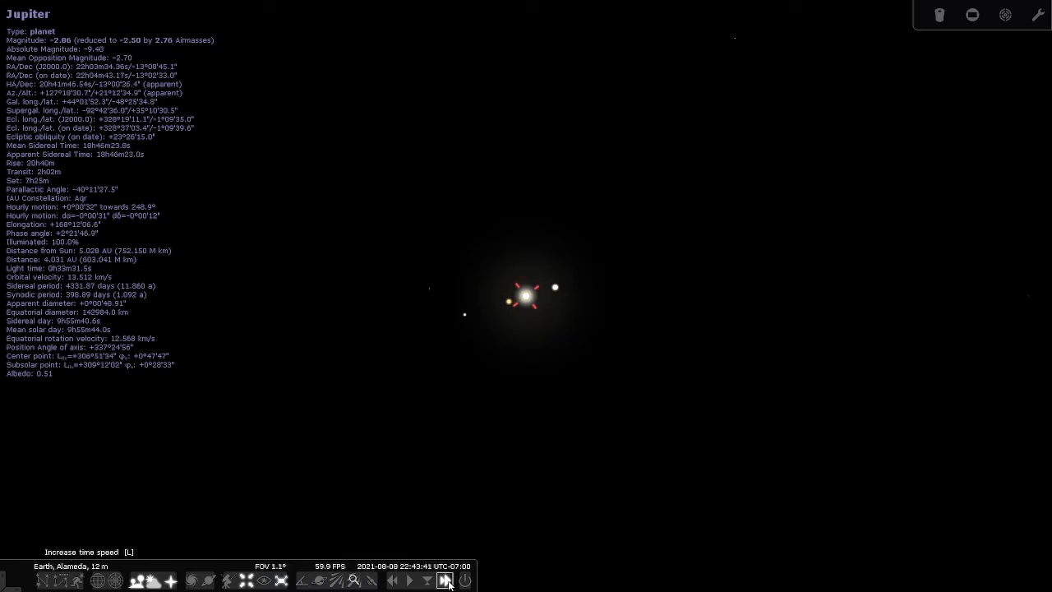
pyautogui.click(427, 580)
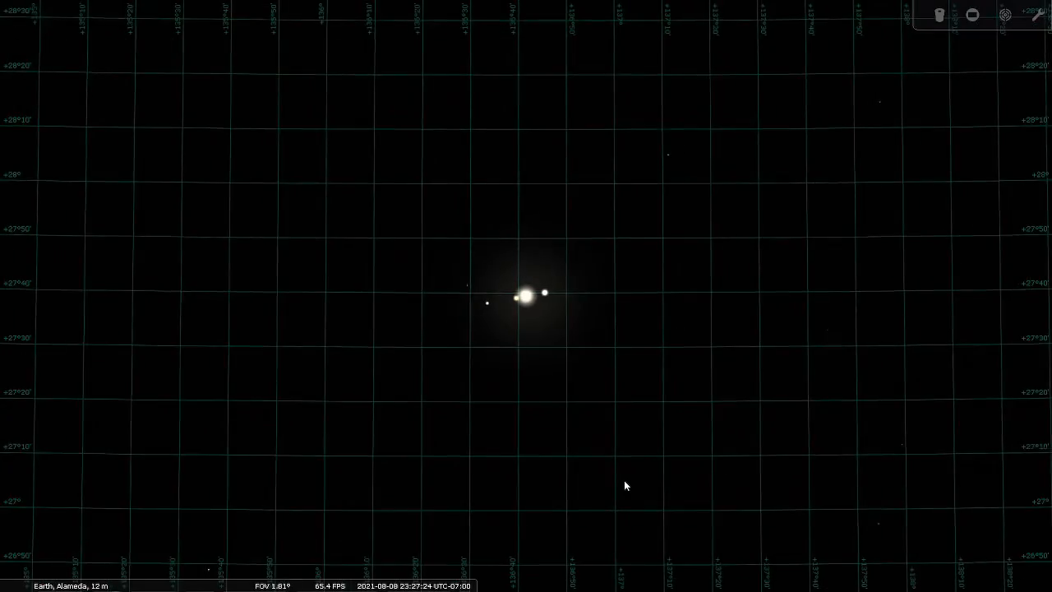
# Zoom out from Jupiter to about a 43° view of the southeastern sky above the horizon.
pyautogui.scroll(-3)
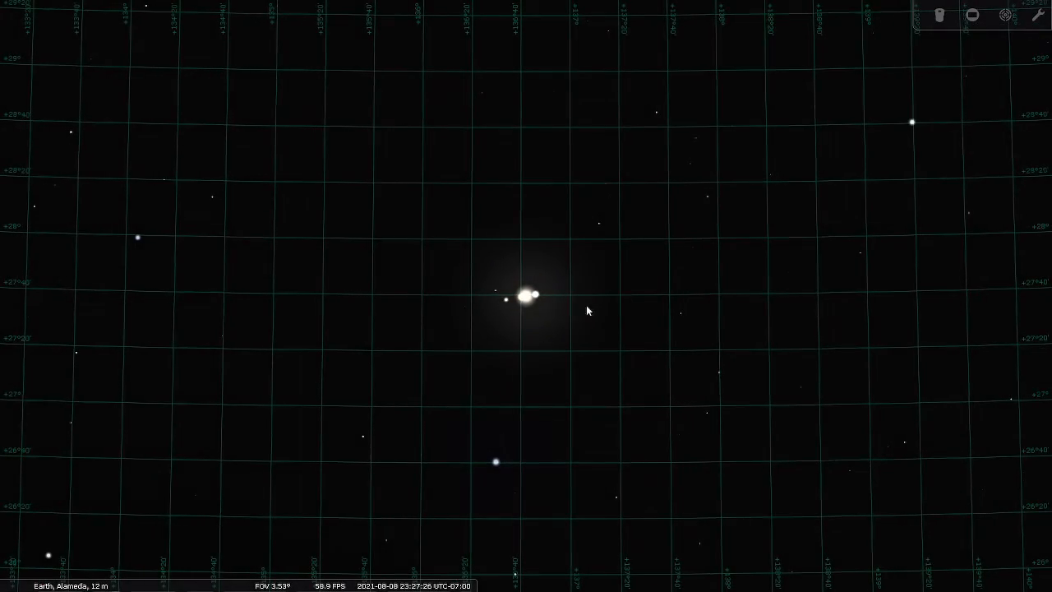
pyautogui.scroll(-3)
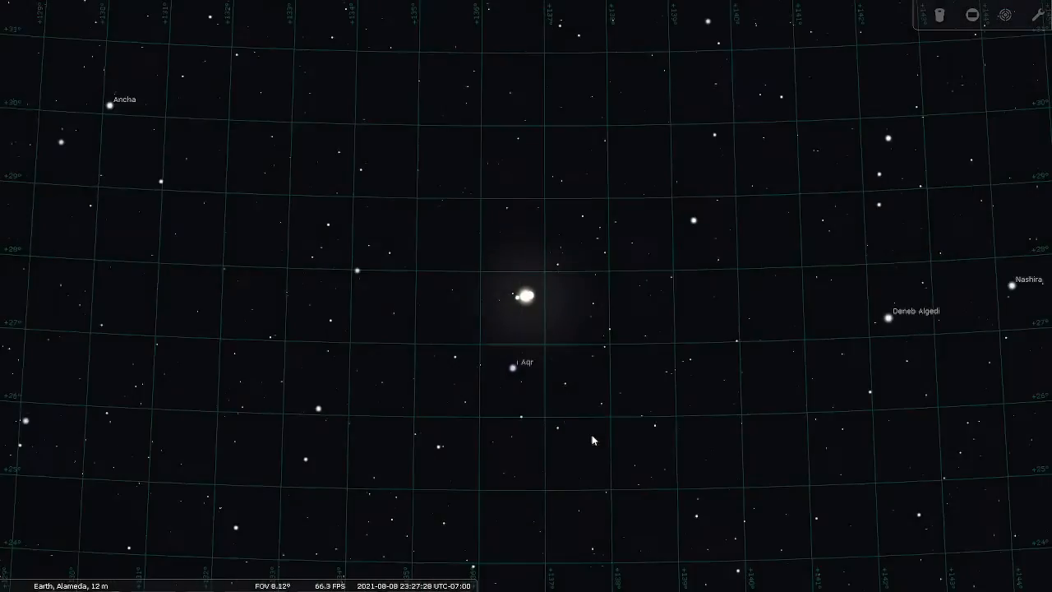
pyautogui.scroll(-3)
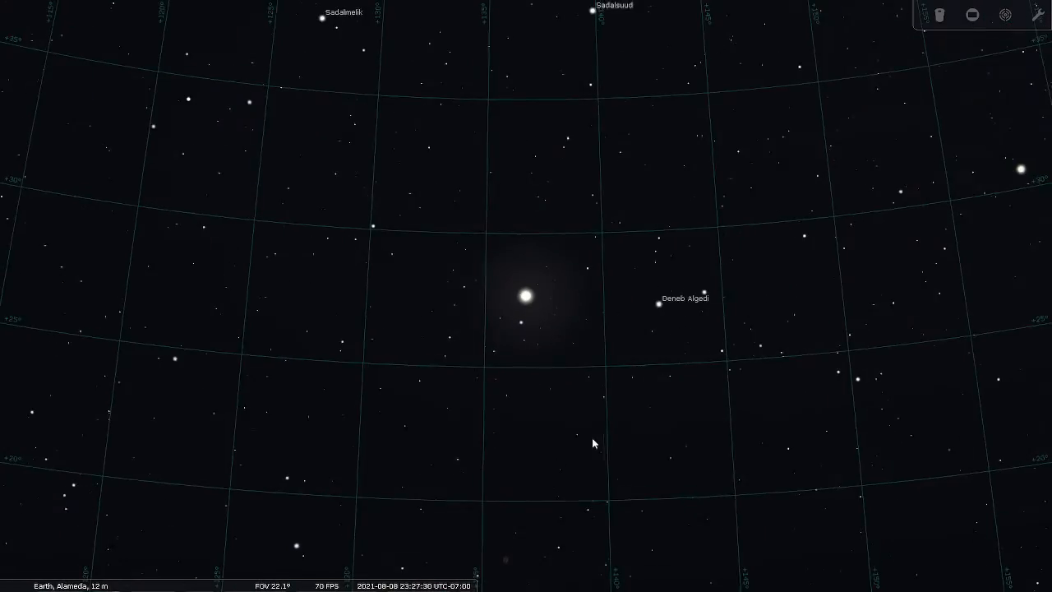
pyautogui.scroll(-3)
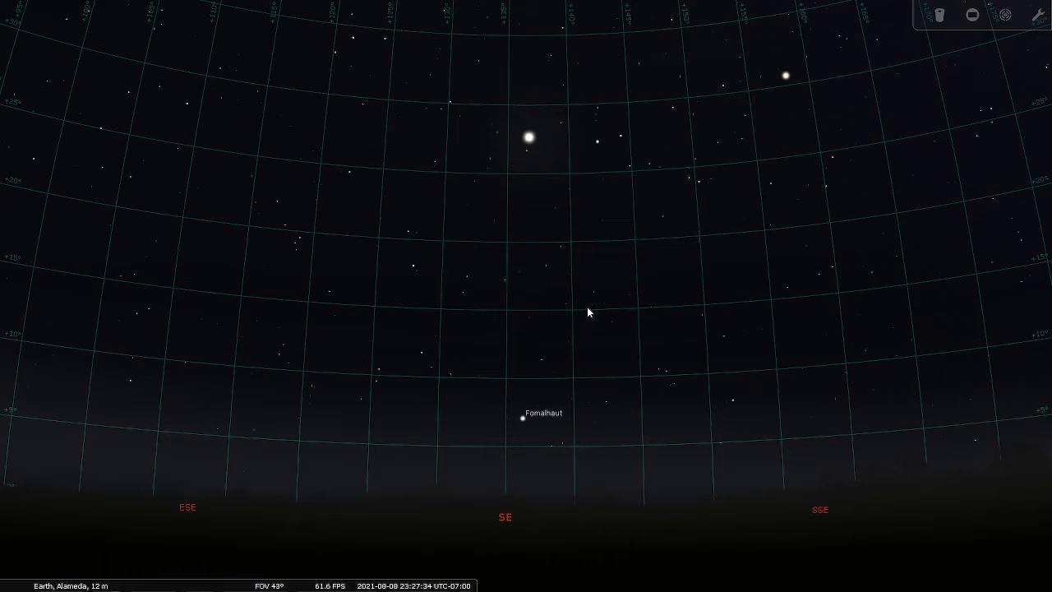
pyautogui.moveTo(408, 508)
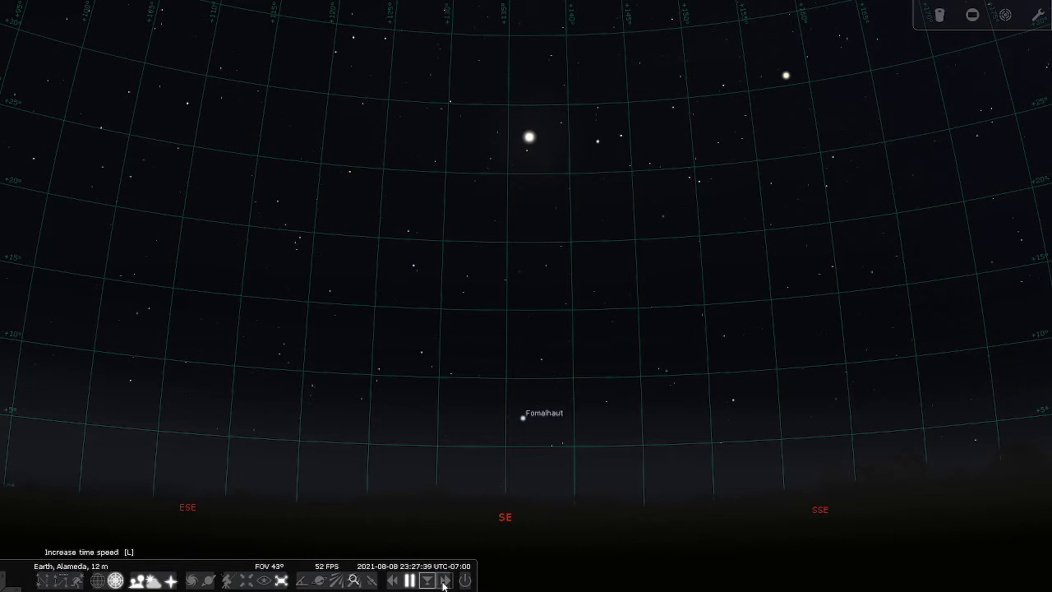
# Fast-forward about half an hour to roughly 23:55, then return time to normal rate.
pyautogui.click(443, 580)
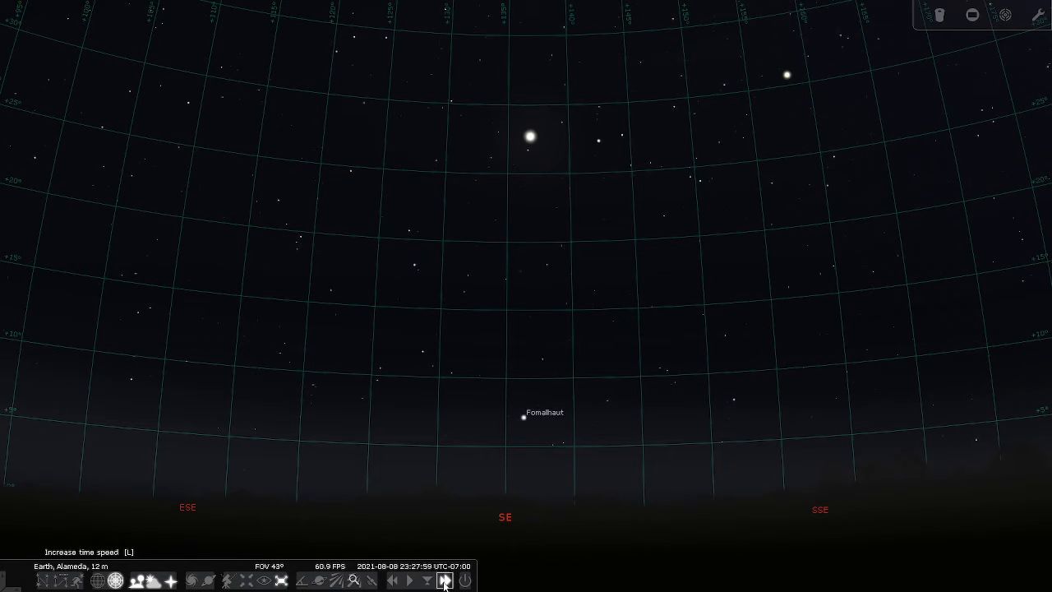
pyautogui.click(445, 580)
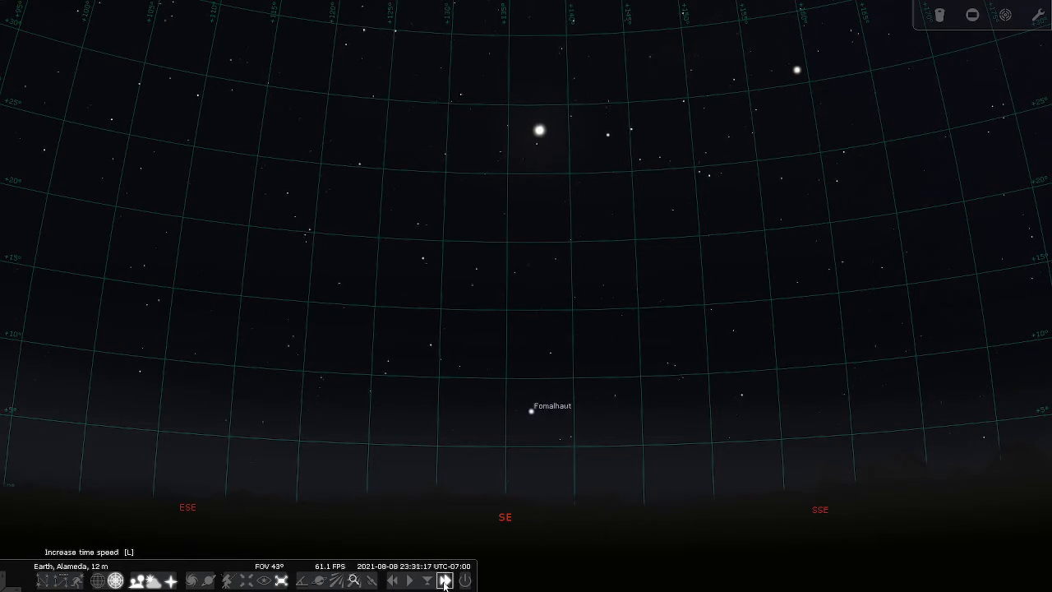
pyautogui.click(411, 580)
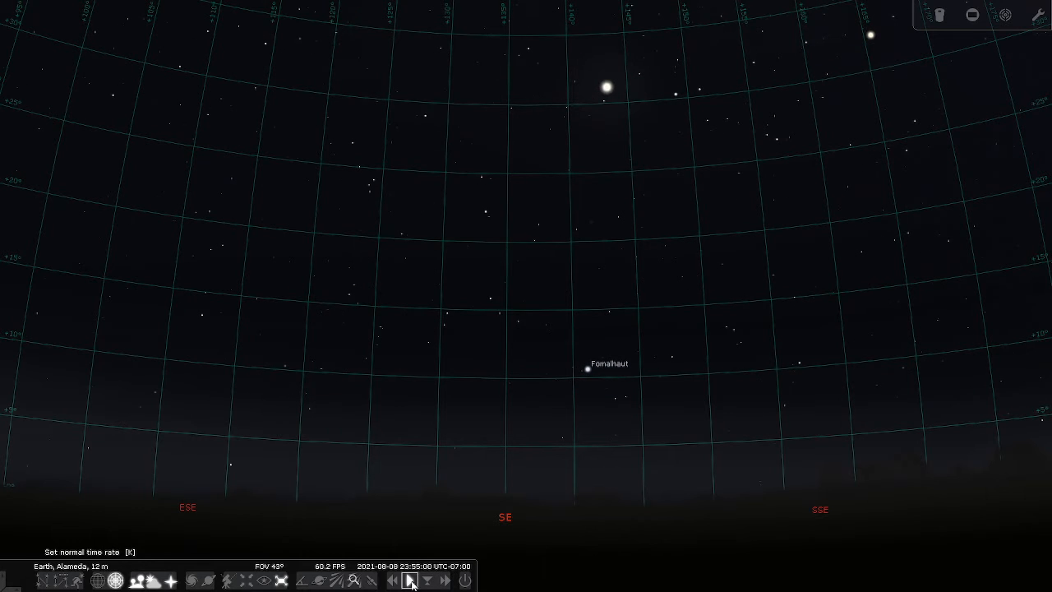
pyautogui.click(409, 580)
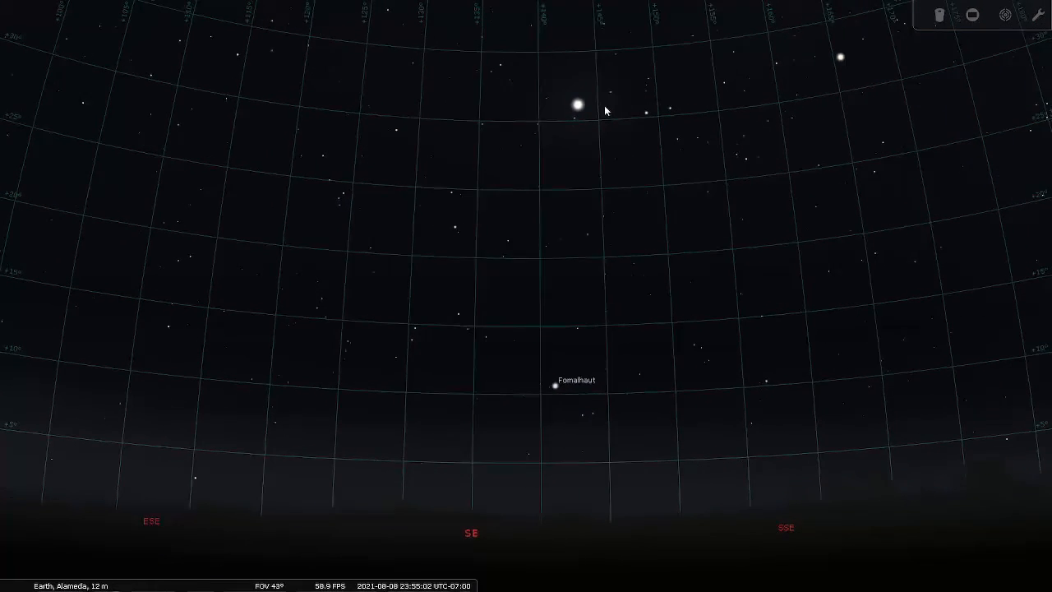
# Shift the view of the southeastern sky slightly by dragging.
pyautogui.moveTo(605, 112); pyautogui.dragTo(589, 123)
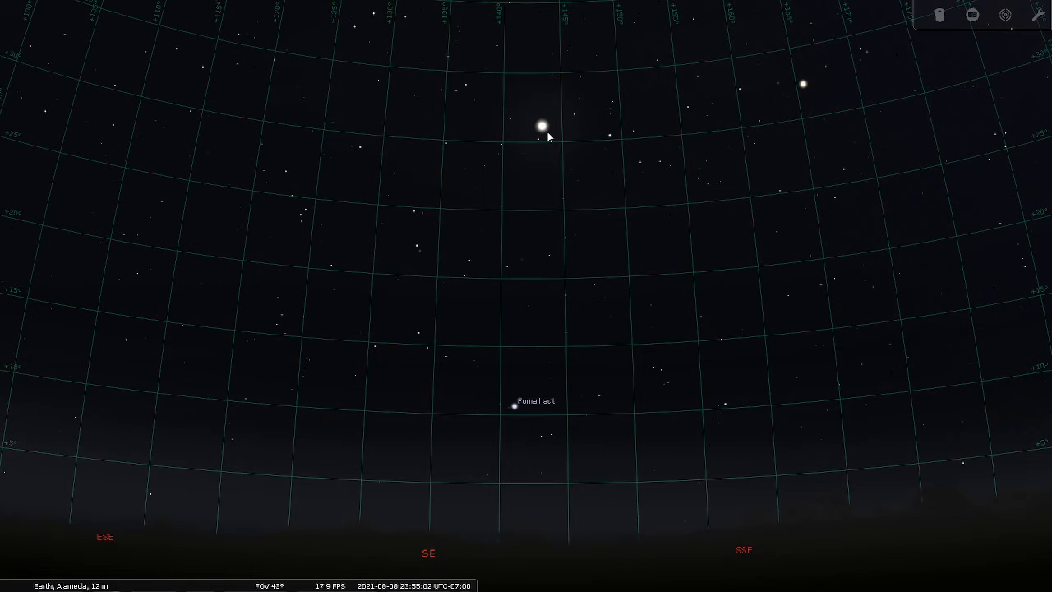
pyautogui.moveTo(549, 138)
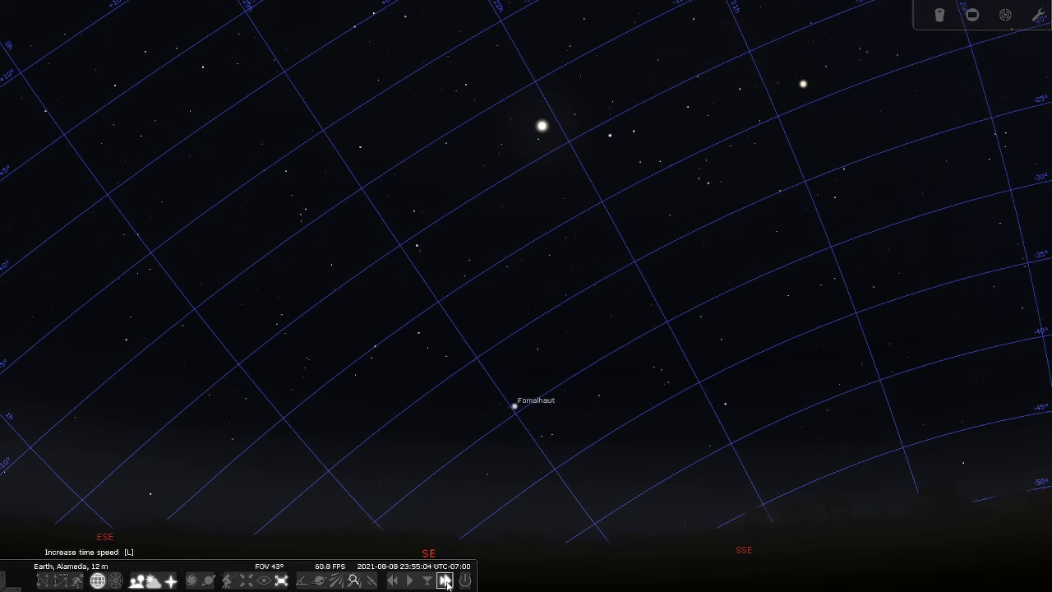
# Fast-forward time past midnight to about 00:33 and pan across the southeastern sky.
pyautogui.click(427, 581)
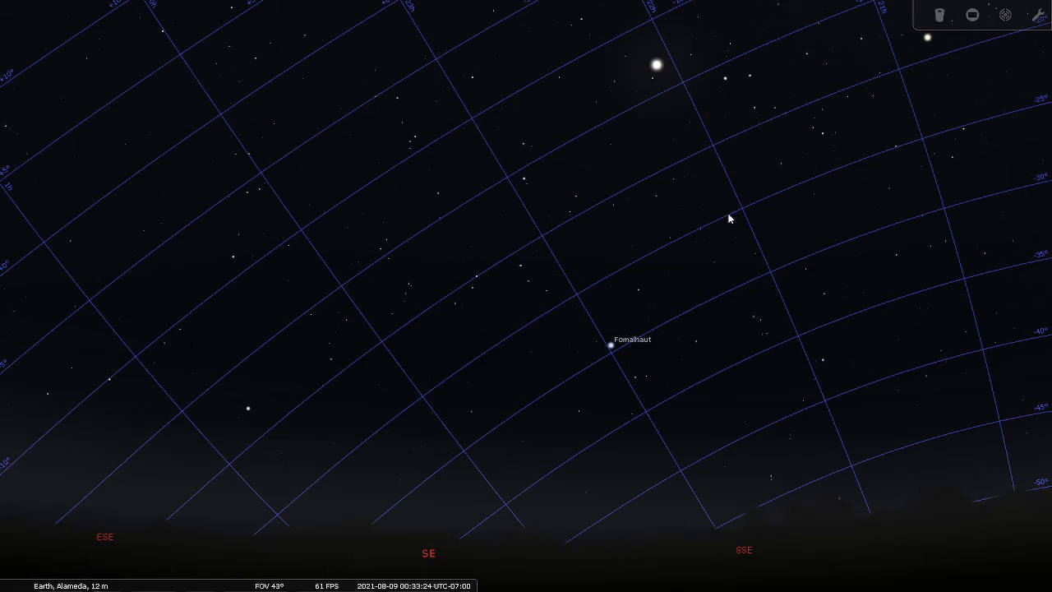
pyautogui.moveTo(727, 217); pyautogui.dragTo(693, 194)
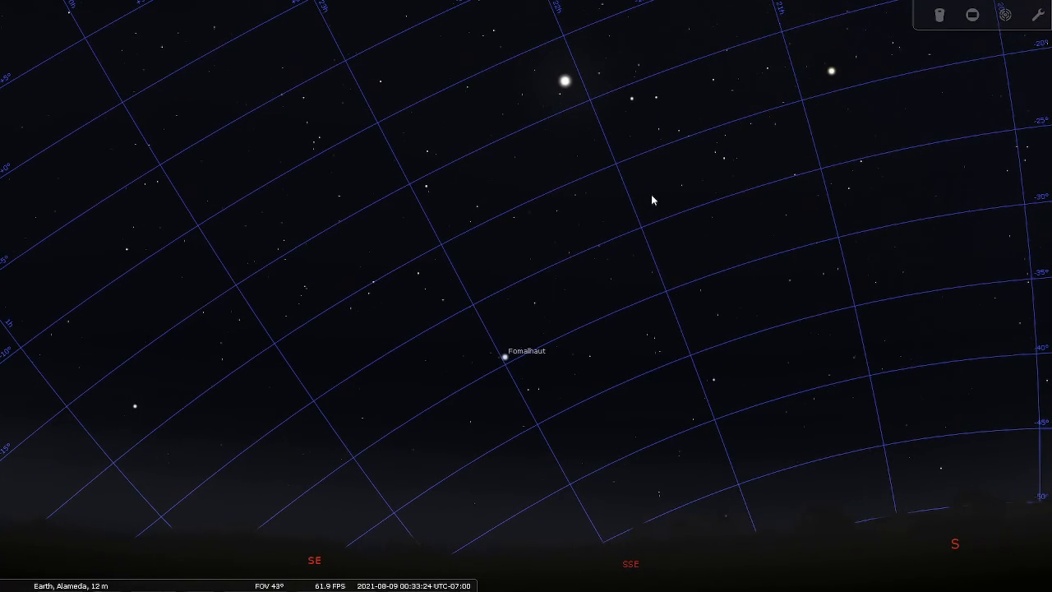
pyautogui.moveTo(584, 112)
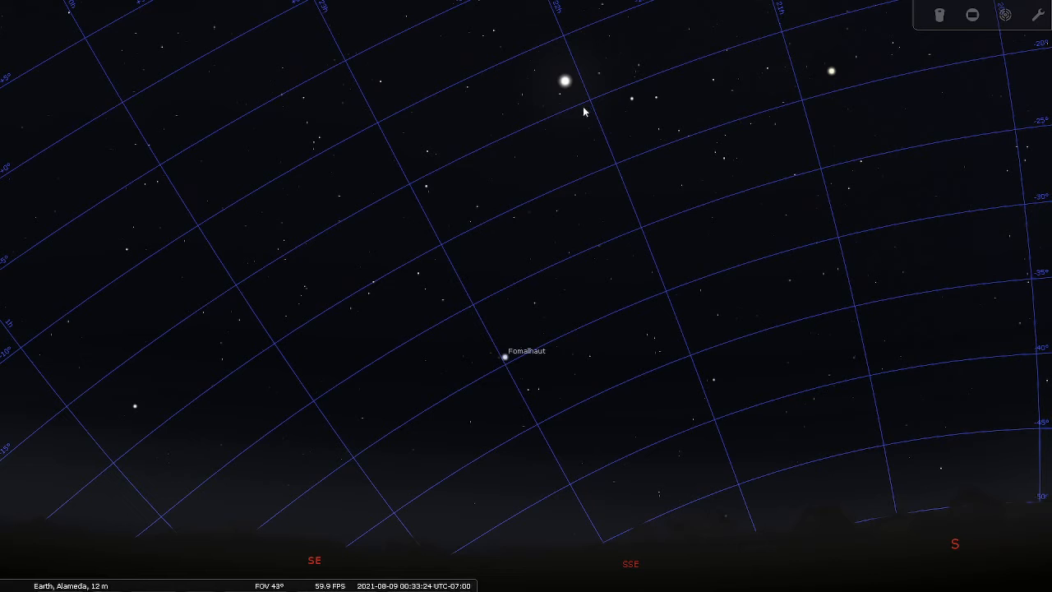
pyautogui.moveTo(651, 74)
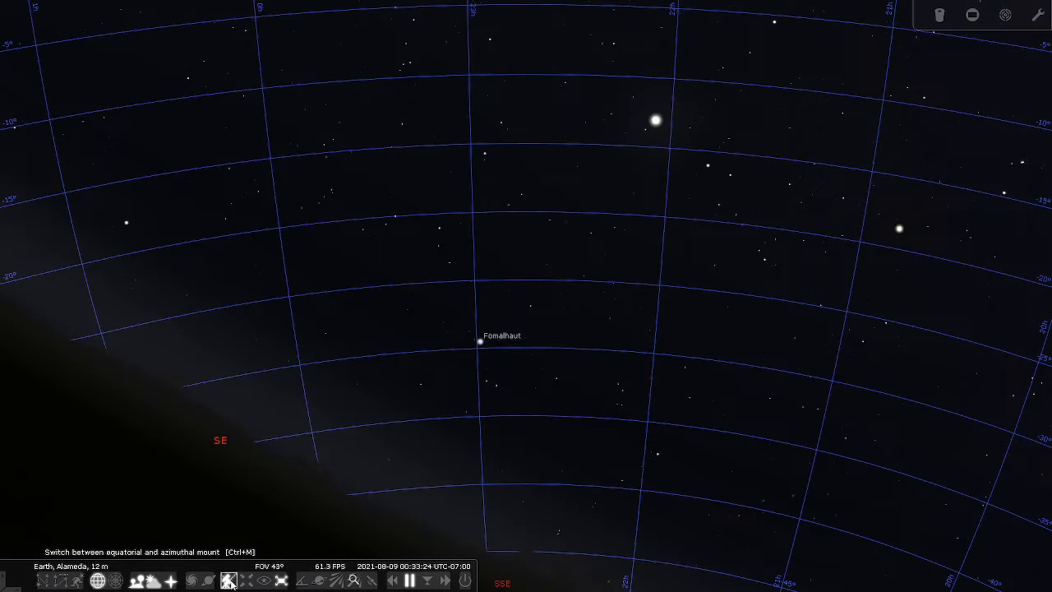
# Select Jupiter, drag it to the centre and zoom in to about 1.1° on its moons.
pyautogui.click(654, 121)
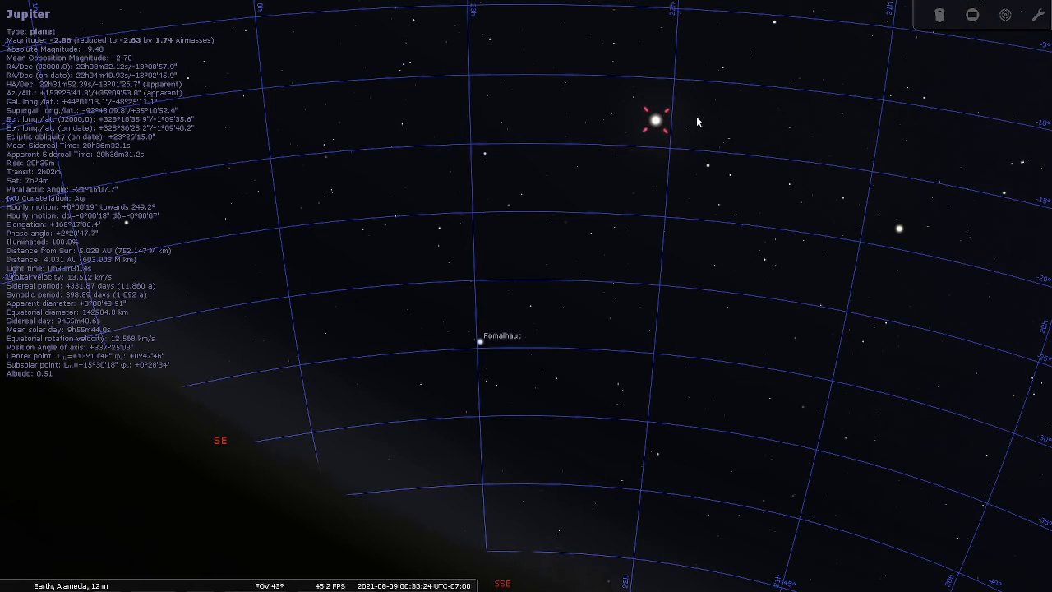
pyautogui.moveTo(697, 122); pyautogui.dragTo(612, 220)
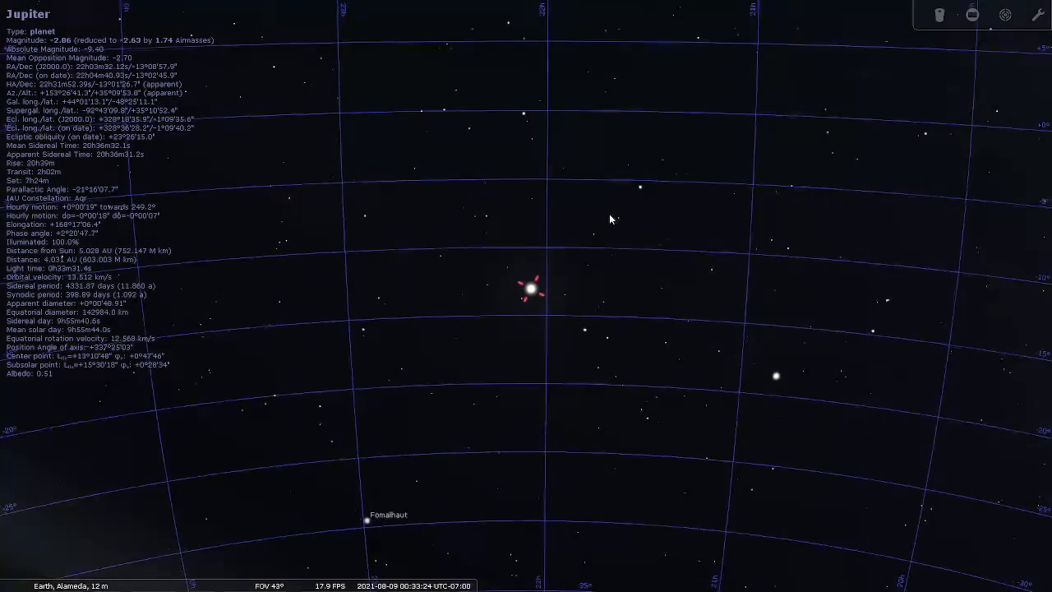
pyautogui.scroll(3)
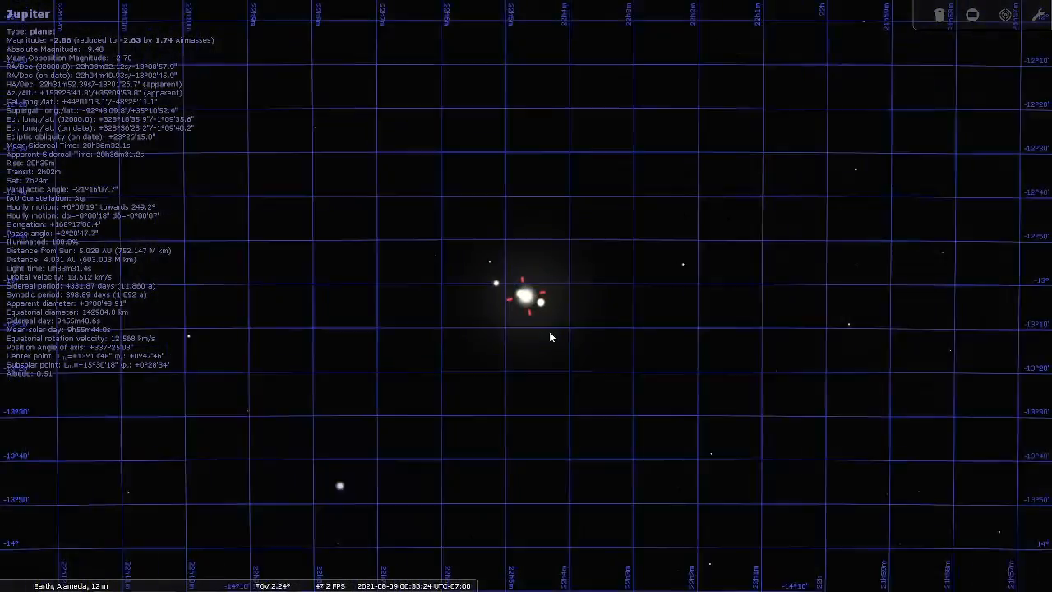
pyautogui.scroll(3)
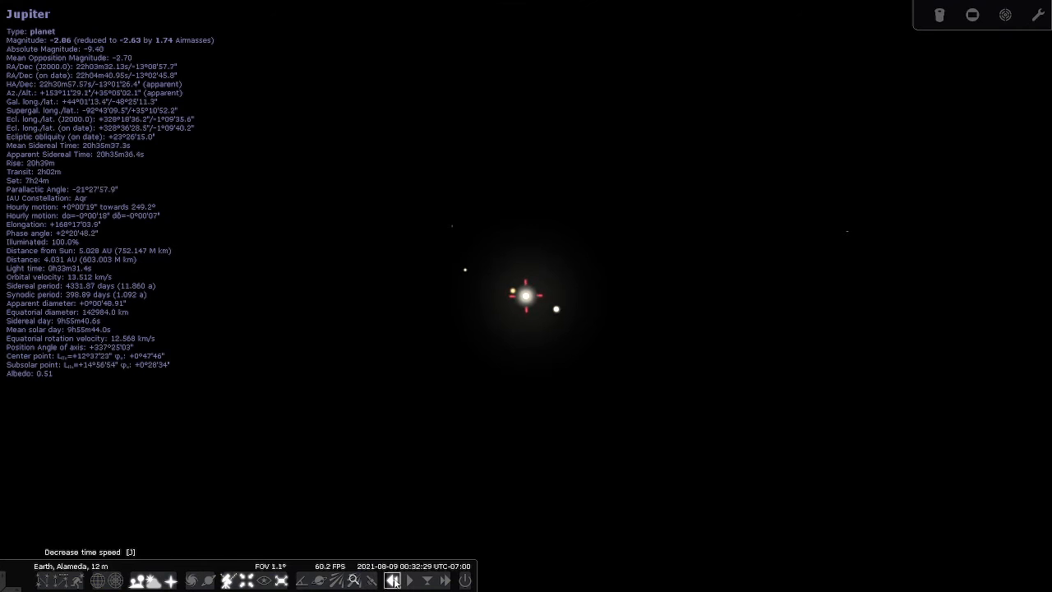
# Run time backward, faster then slower, rewinding to about 22:03 on 2021-08-08.
pyautogui.click(407, 581)
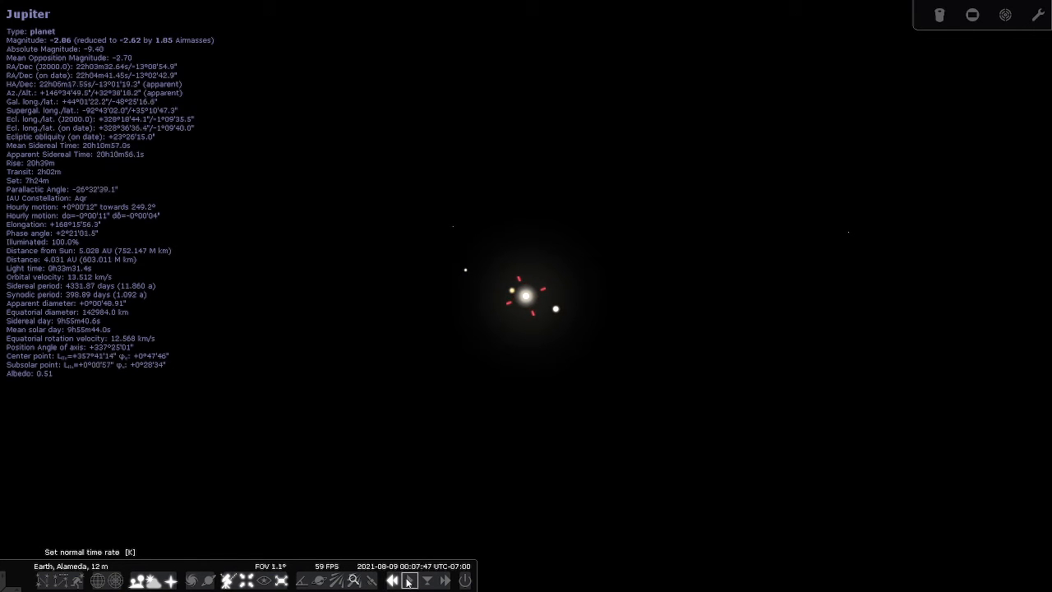
pyautogui.click(391, 579)
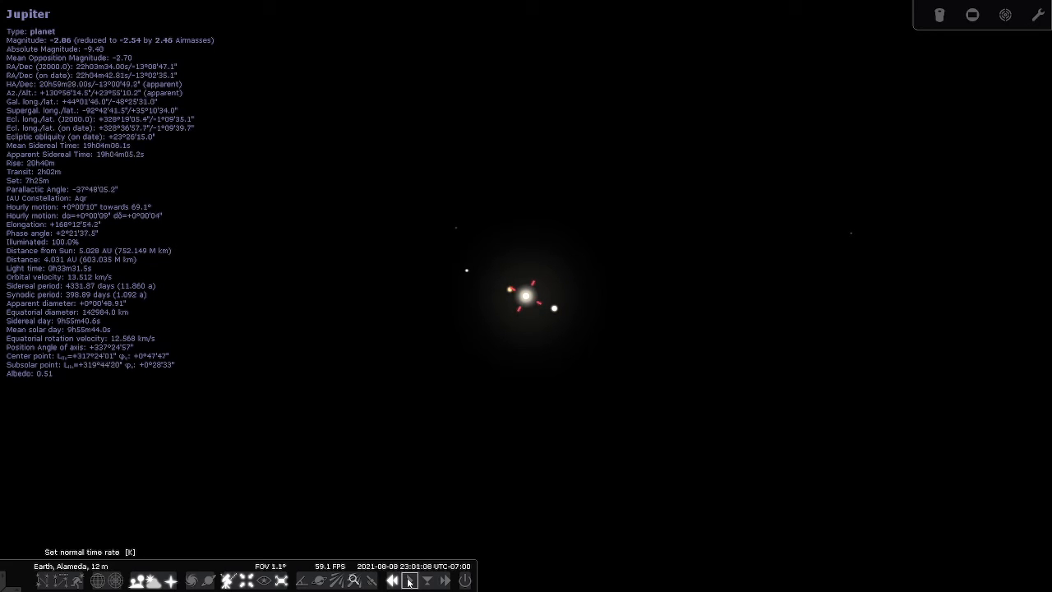
pyautogui.click(391, 578)
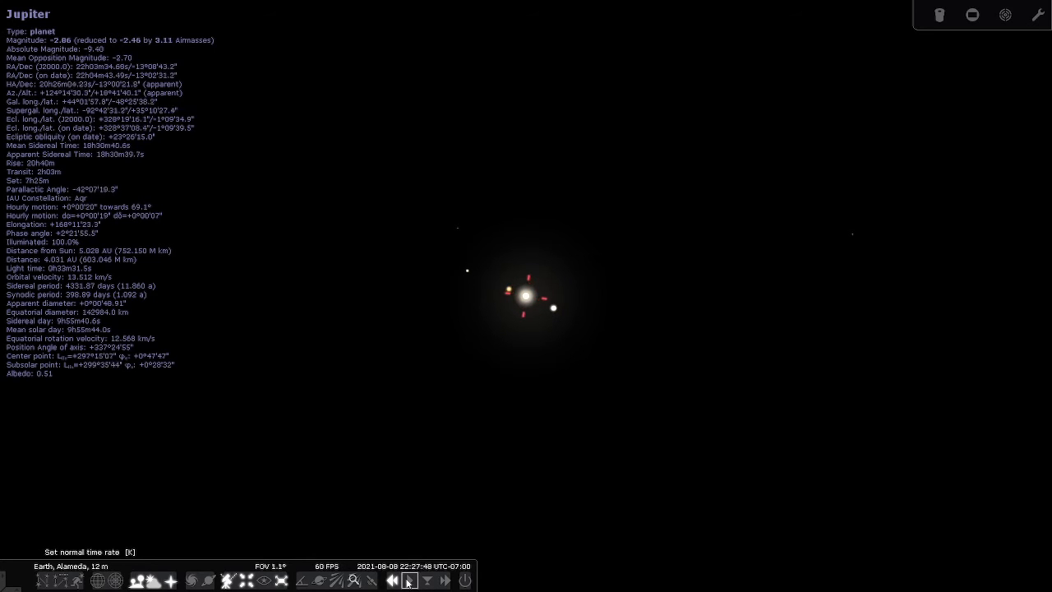
pyautogui.click(391, 580)
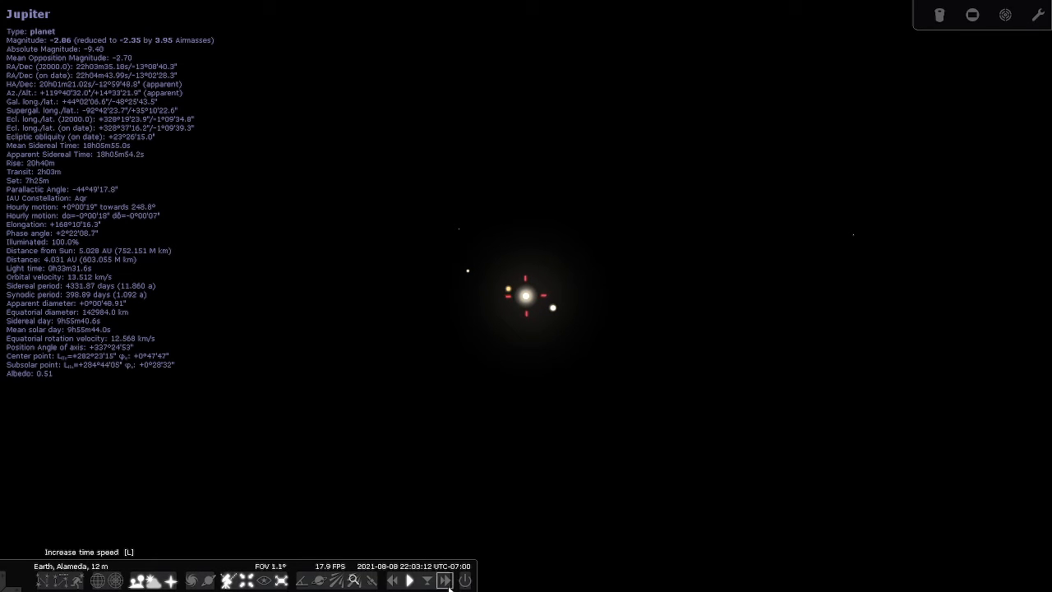
# Accelerate simulated time repeatedly so the night runs from about 23:00 to past 04:30 on 9 August.
pyautogui.click(444, 580)
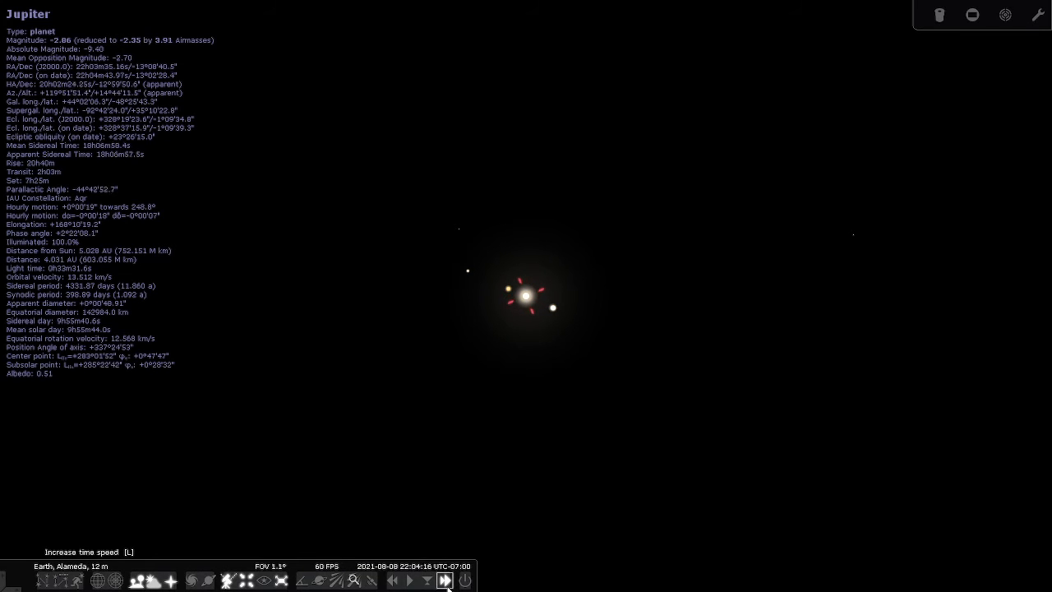
pyautogui.click(443, 580)
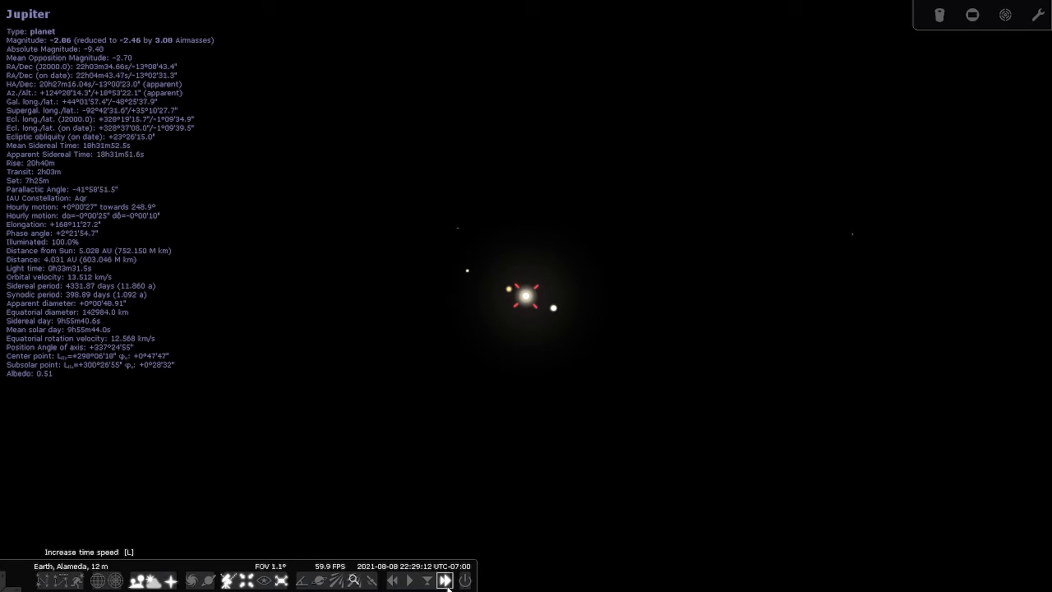
pyautogui.click(444, 580)
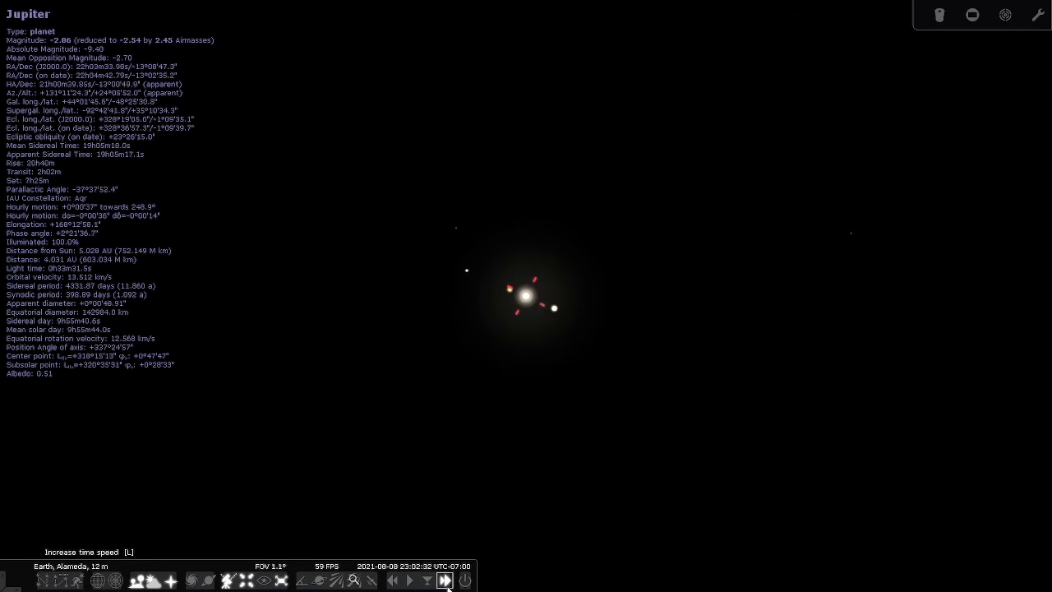
pyautogui.click(443, 580)
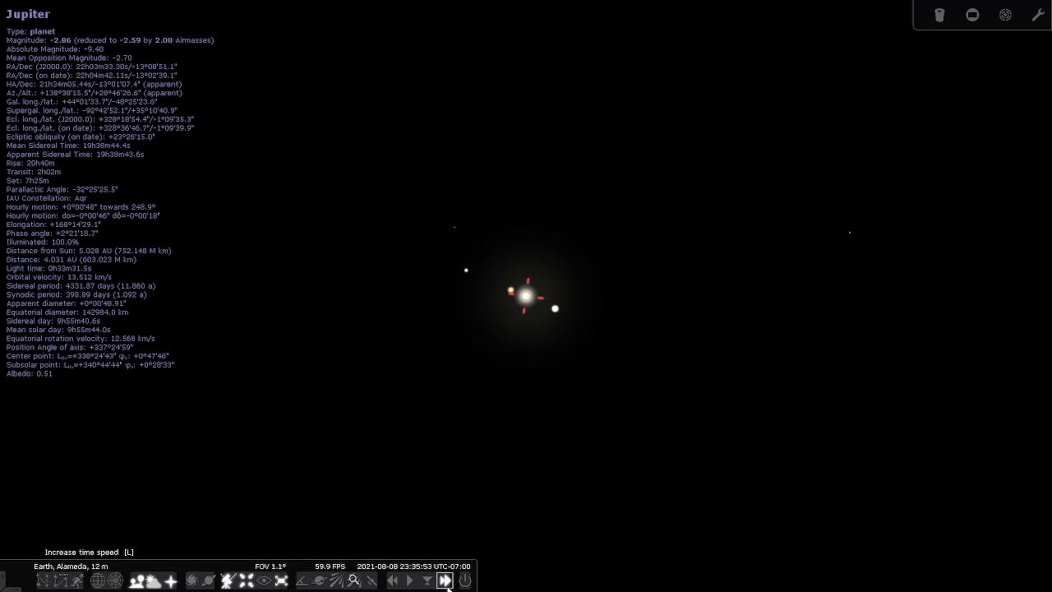
pyautogui.click(444, 580)
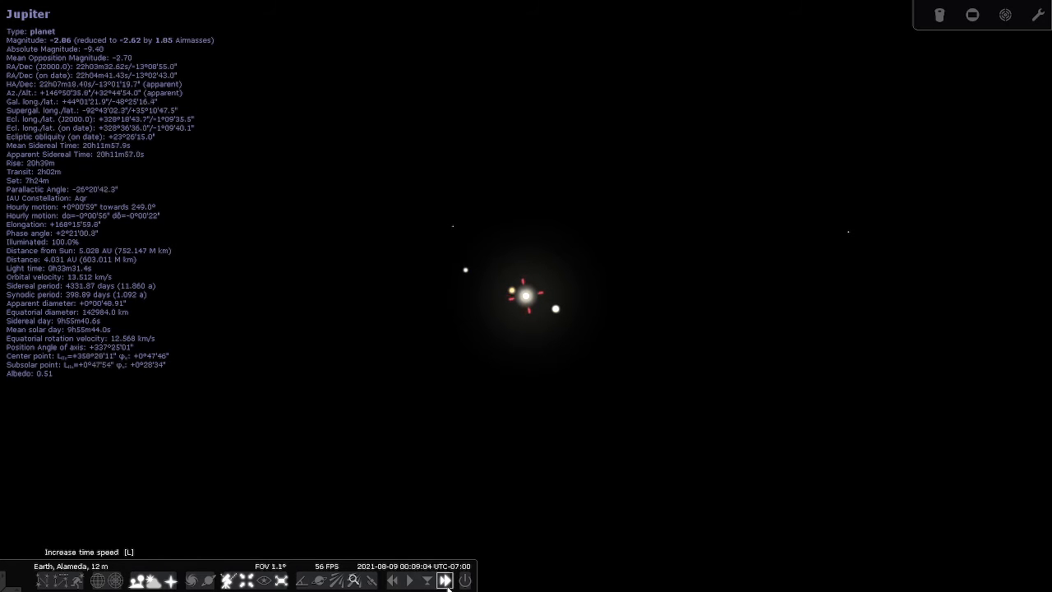
pyautogui.click(443, 580)
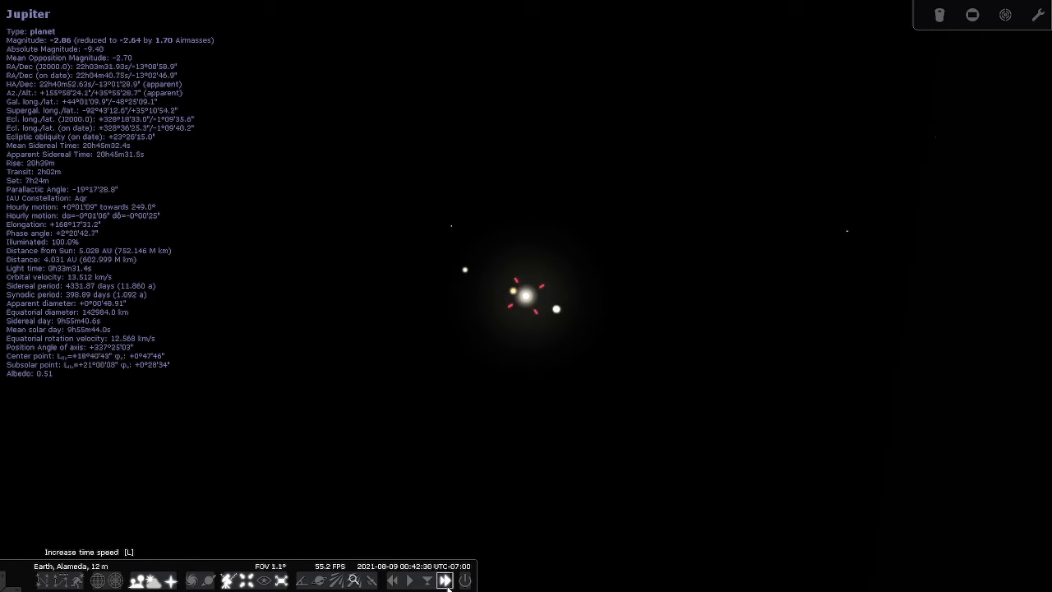
pyautogui.click(444, 580)
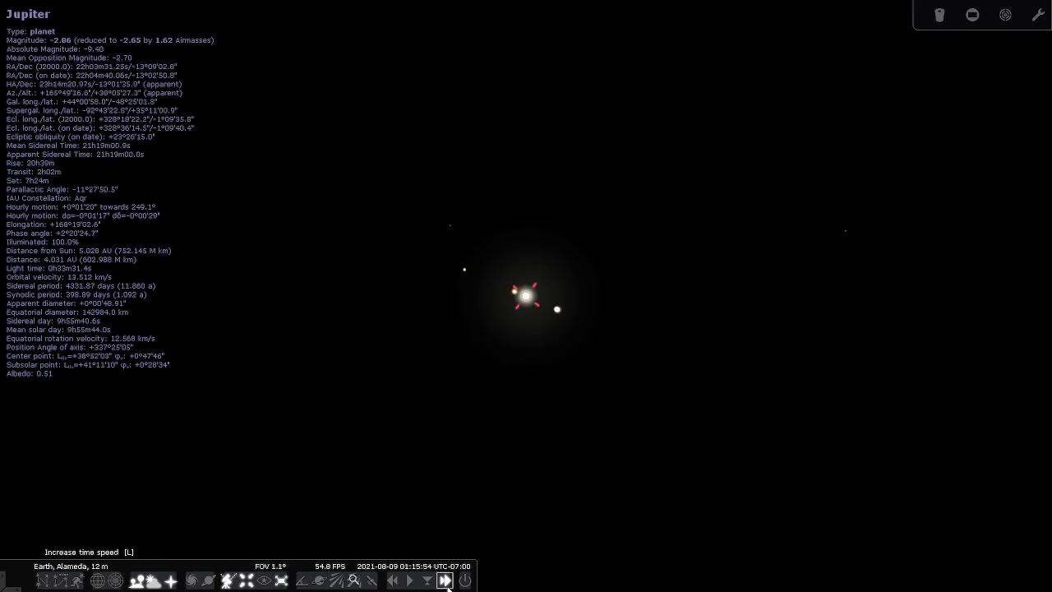
pyautogui.click(443, 581)
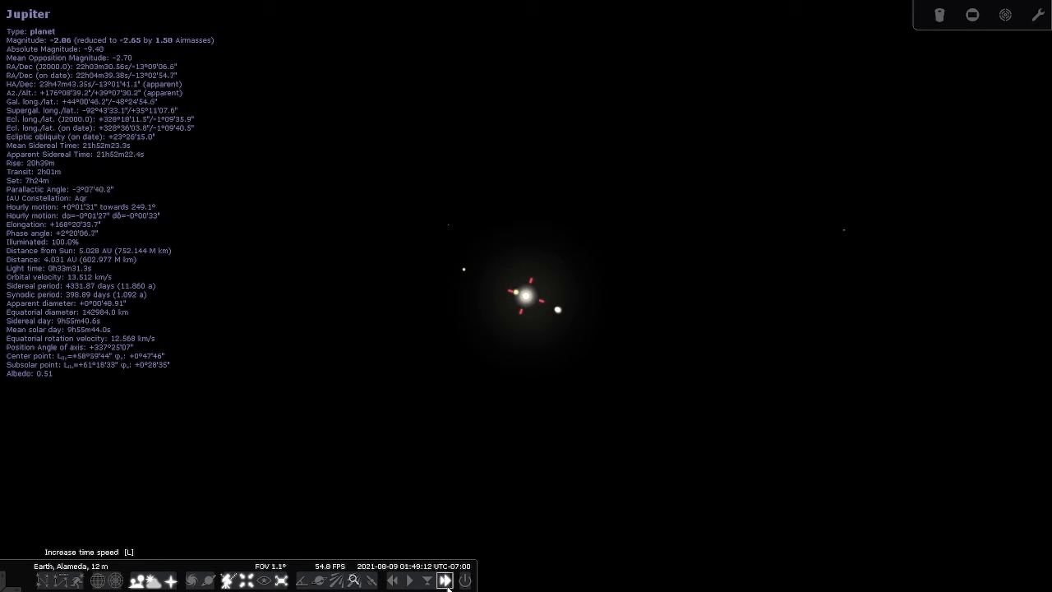
pyautogui.click(444, 580)
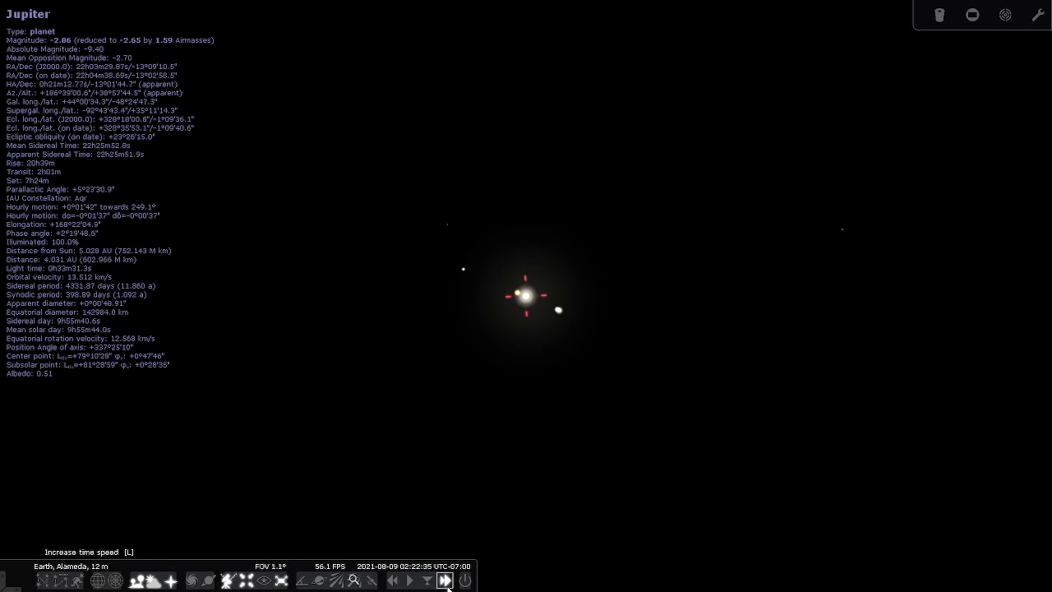
pyautogui.click(444, 581)
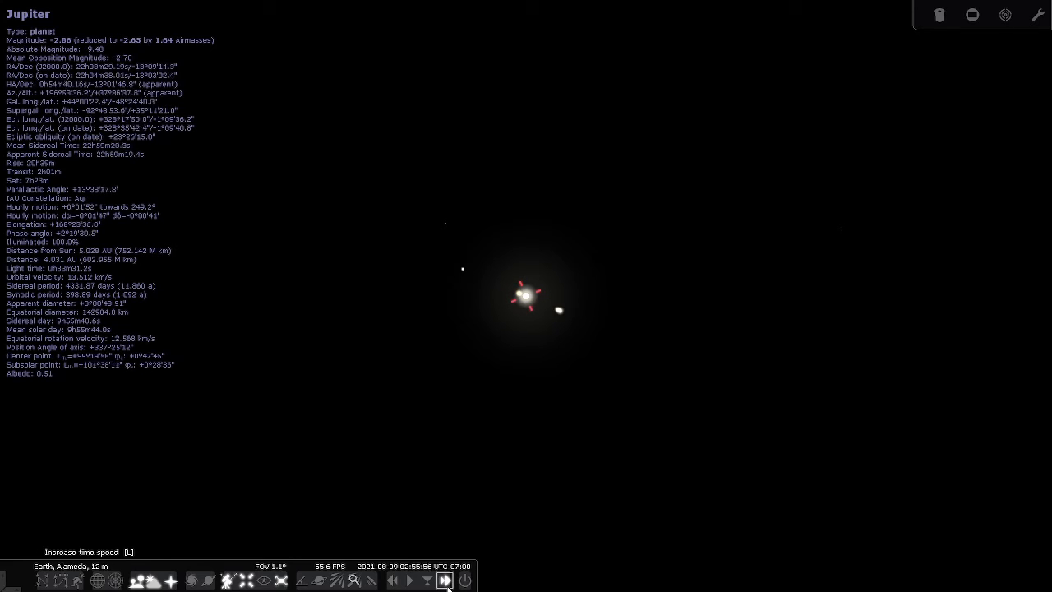
pyautogui.click(444, 581)
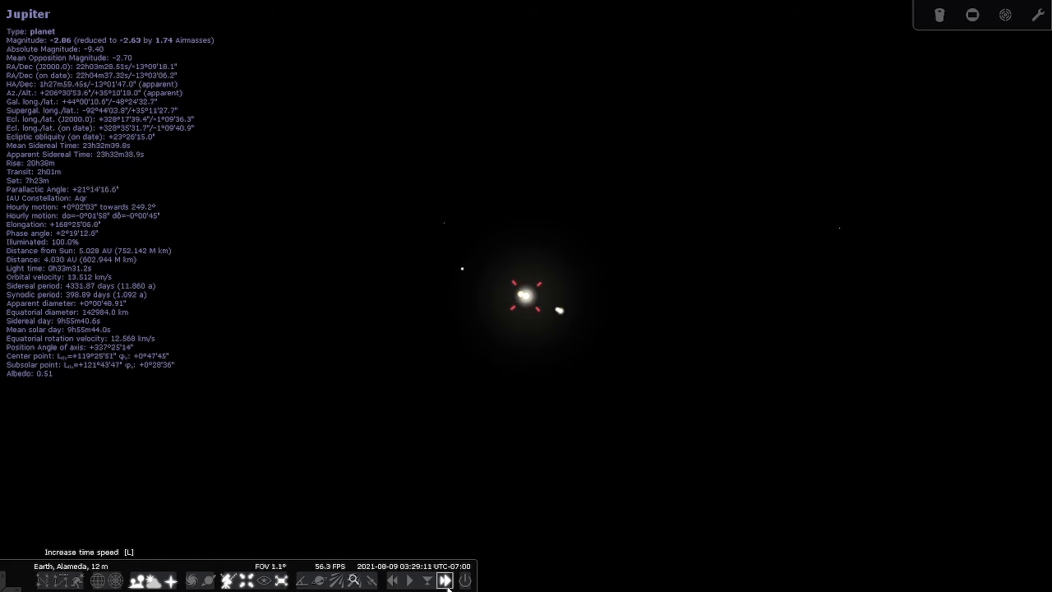
pyautogui.click(444, 580)
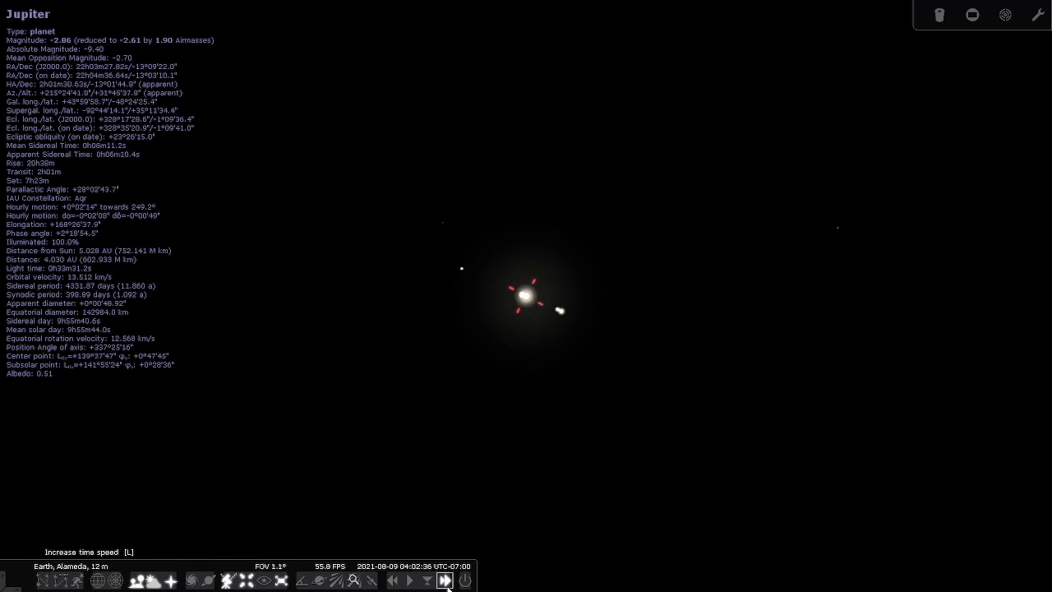
pyautogui.click(444, 580)
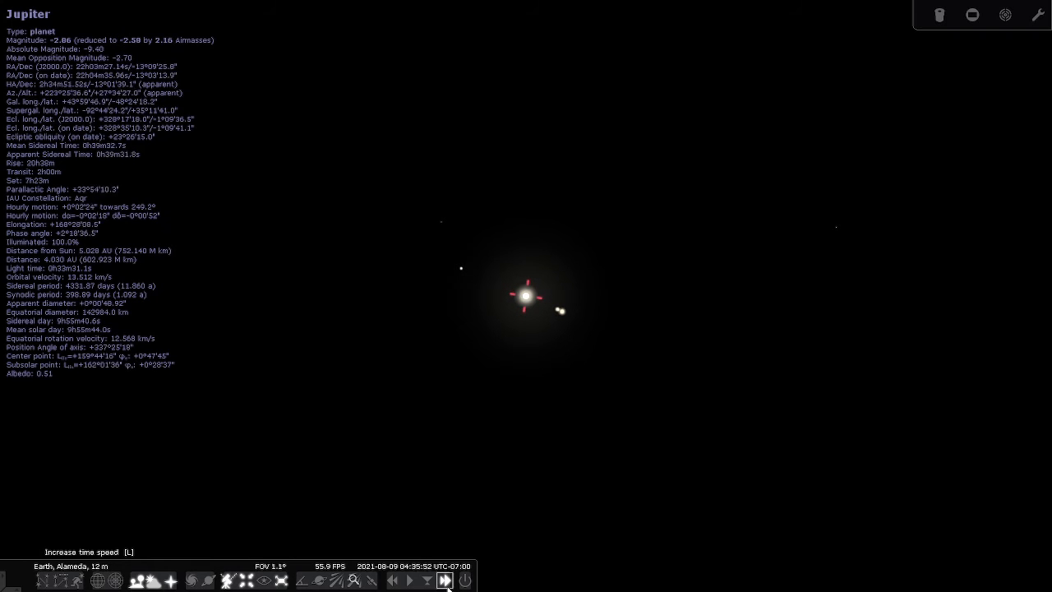
pyautogui.click(444, 580)
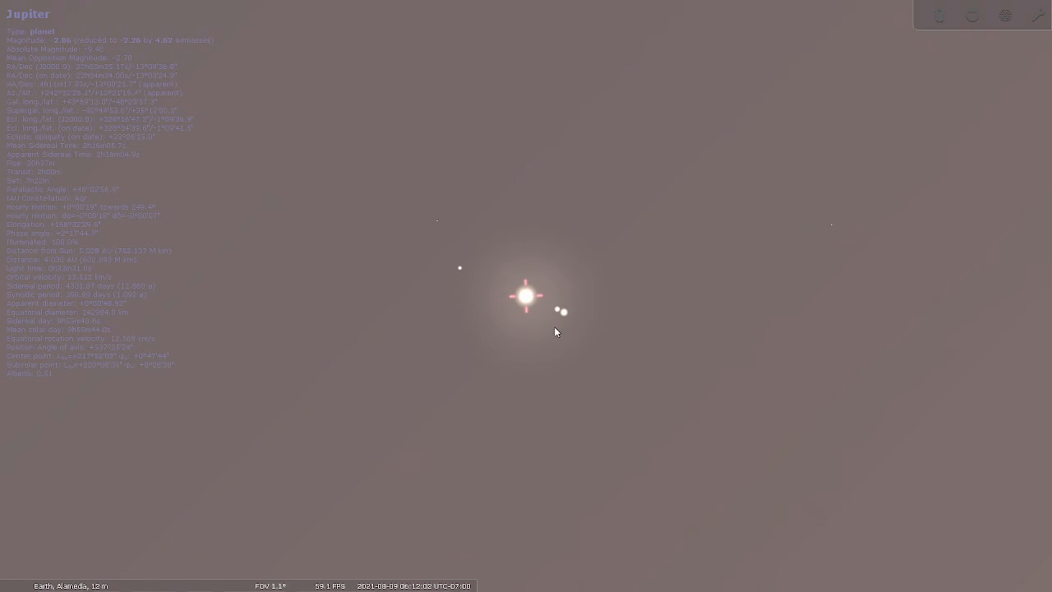
# Zoom closer on Jupiter's banded disc beside its moons and slow the time rate.
pyautogui.scroll(3)
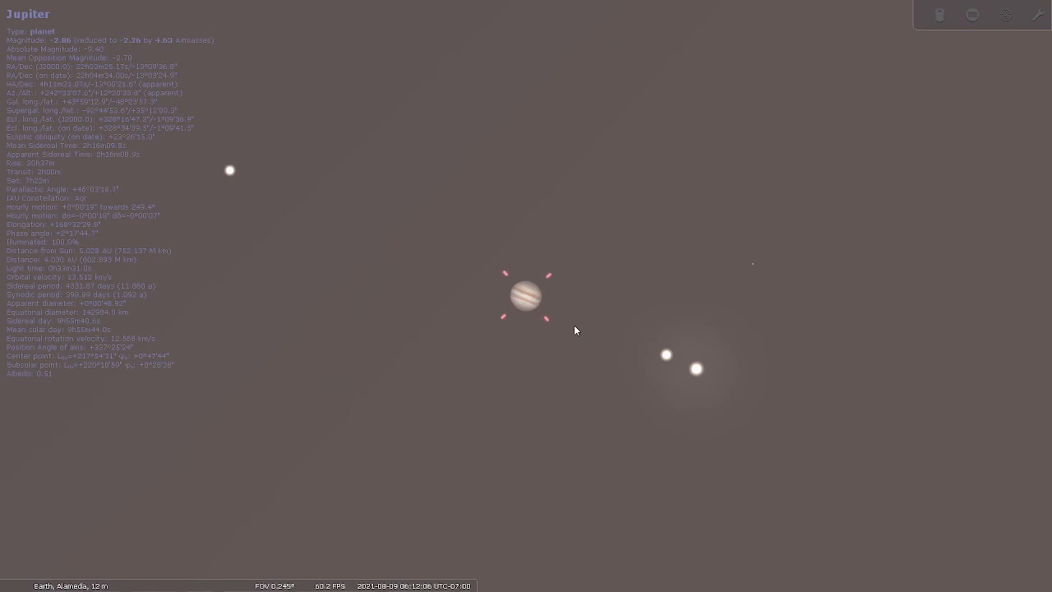
pyautogui.scroll(3)
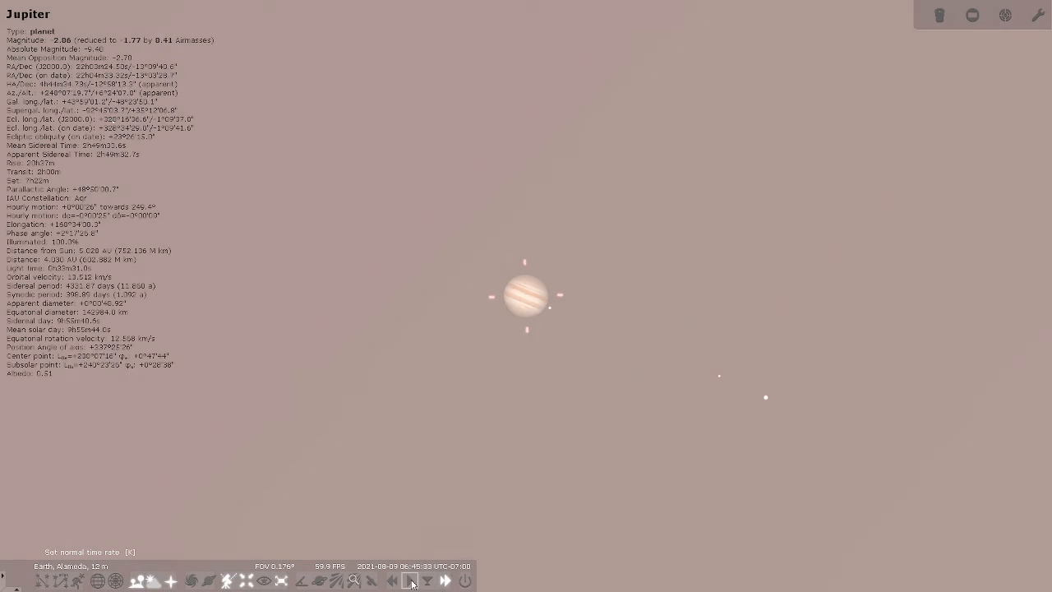
pyautogui.click(552, 319)
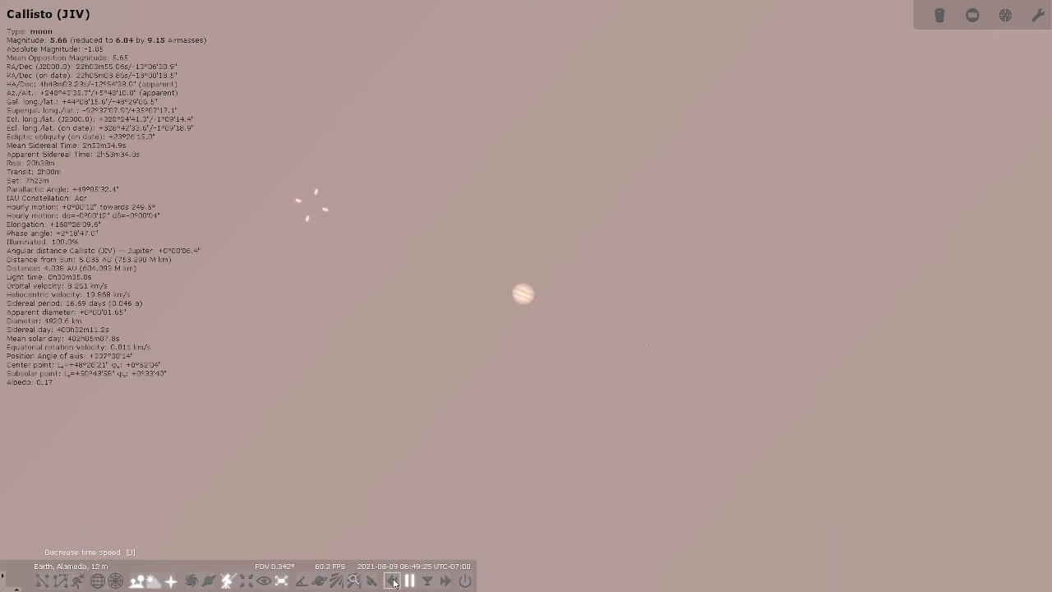
# Run time backward to a dark 05:33 on 9 August, restore normal rate, and show the Date/Time window.
pyautogui.click(392, 580)
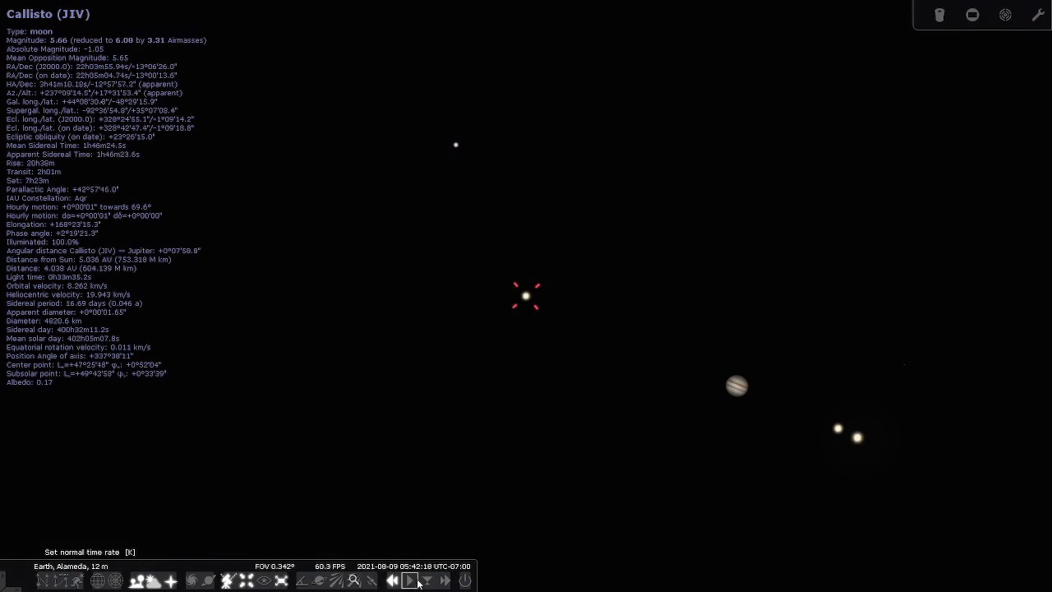
pyautogui.click(409, 581)
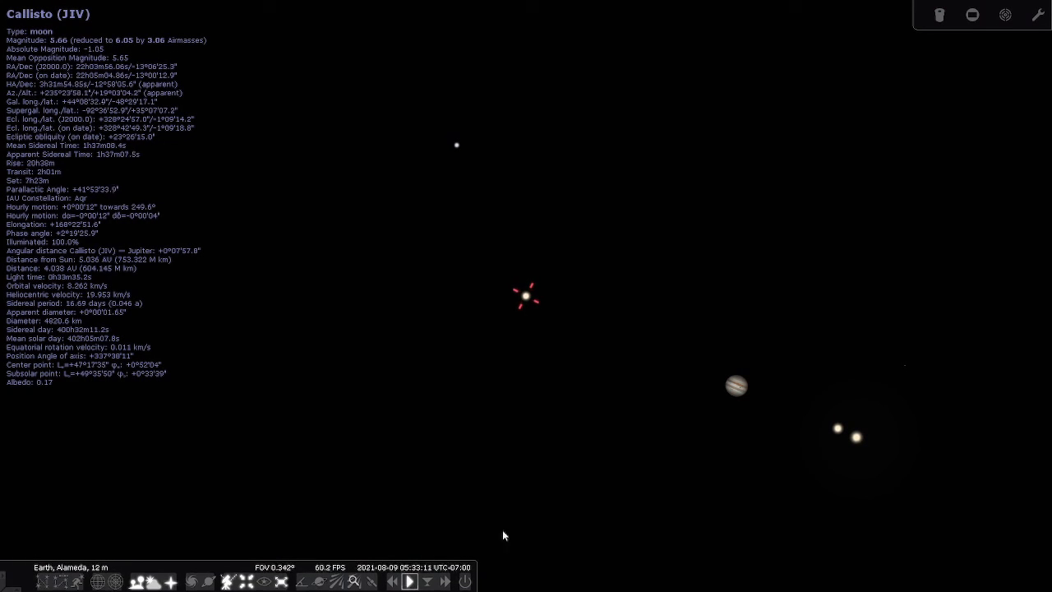
pyautogui.click(736, 384)
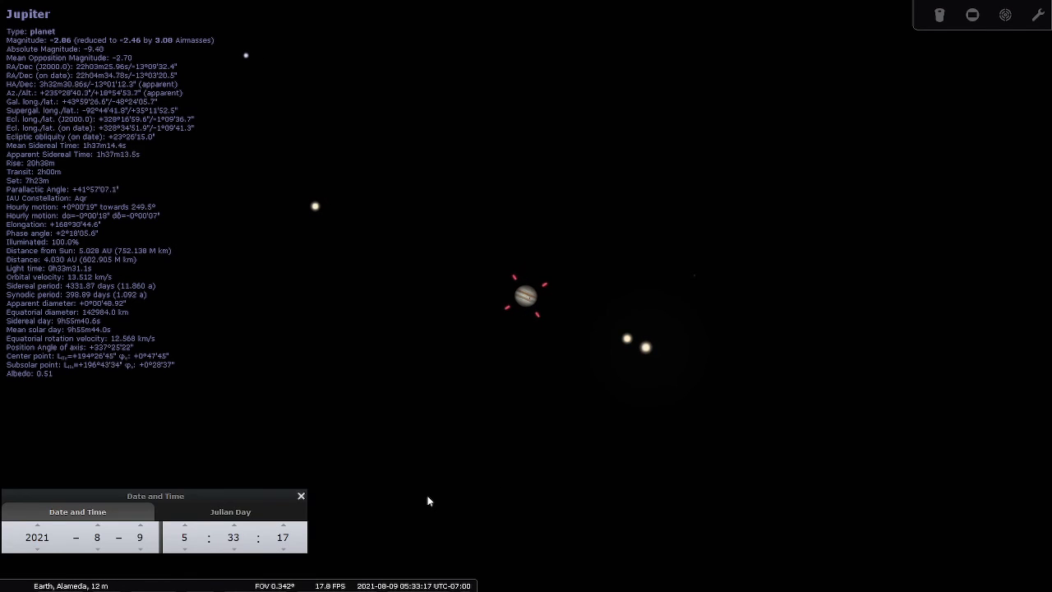
# Pause time, advance the date daily from 9 to 14 August 2021, and select Callisto beside Jupiter.
pyautogui.click(283, 523)
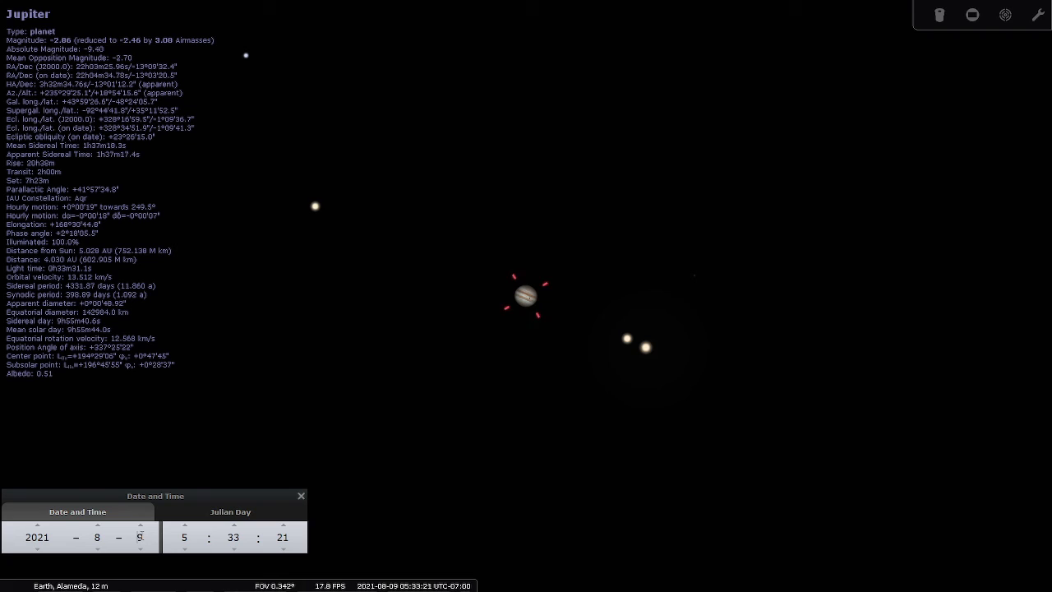
pyautogui.click(140, 525)
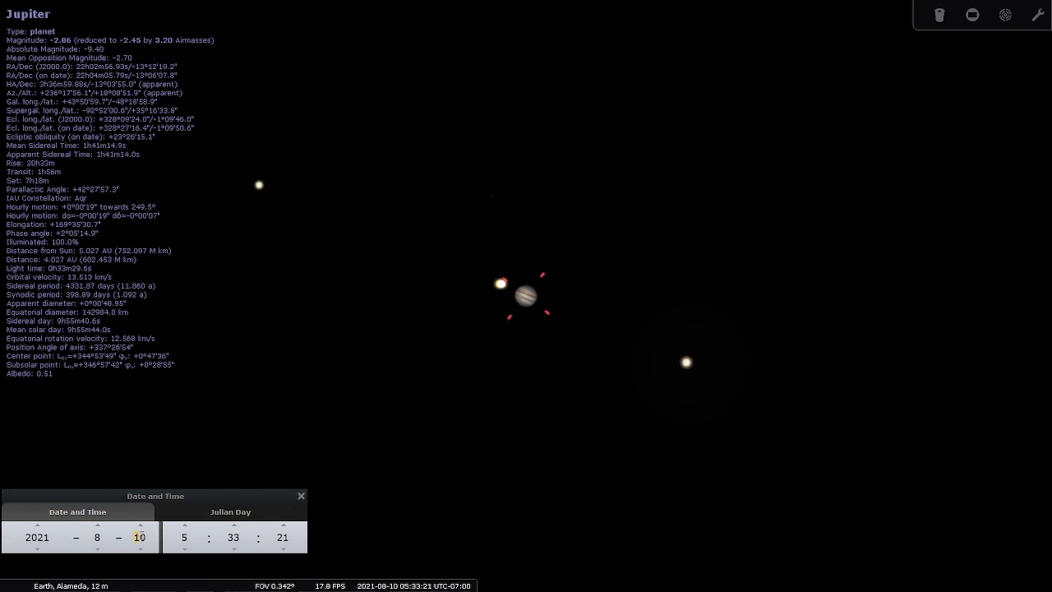
pyautogui.click(139, 524)
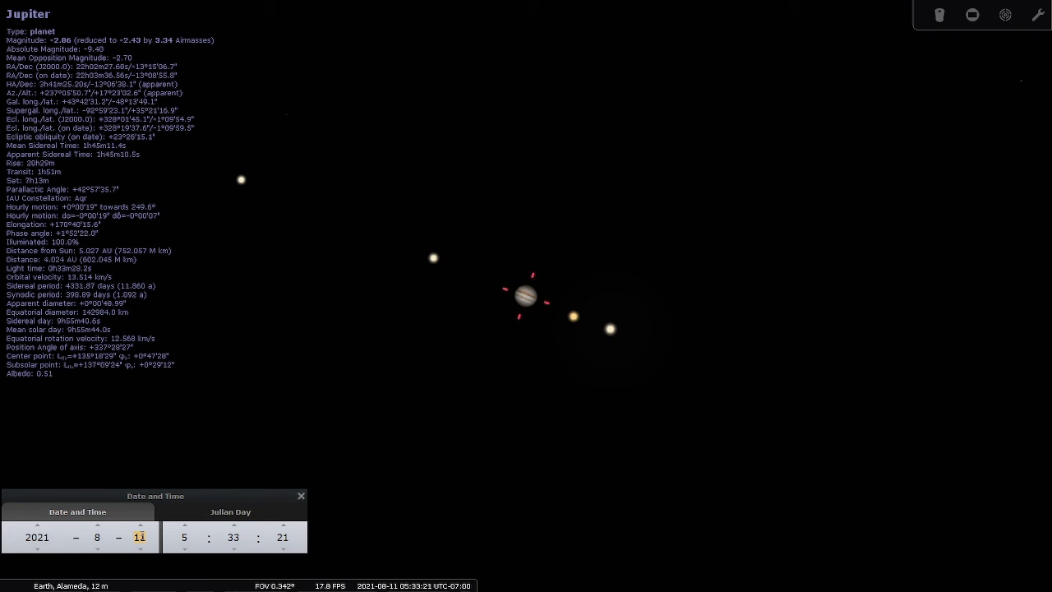
pyautogui.click(140, 525)
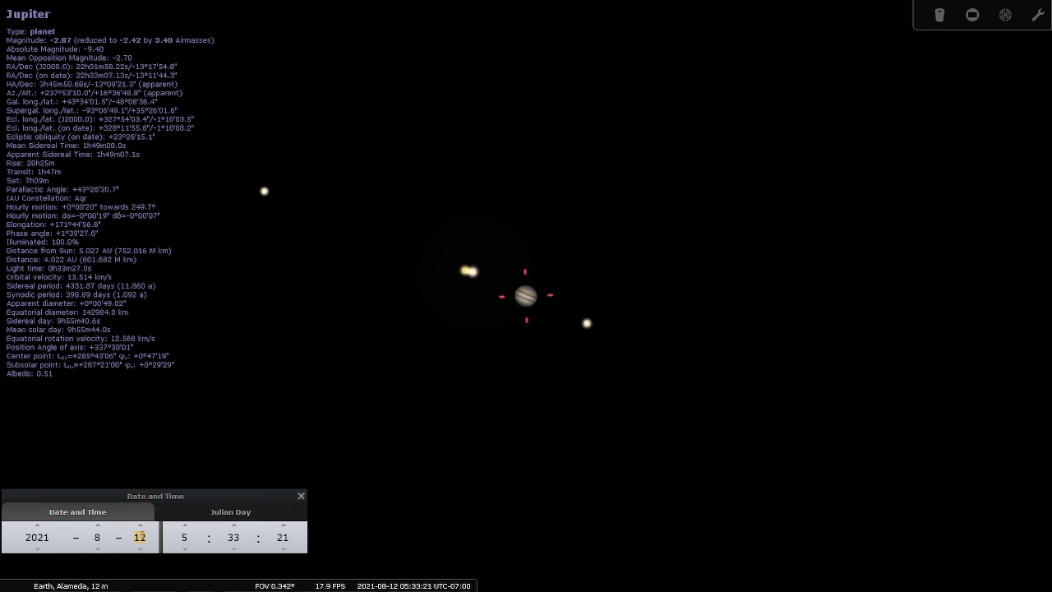
pyautogui.click(140, 524)
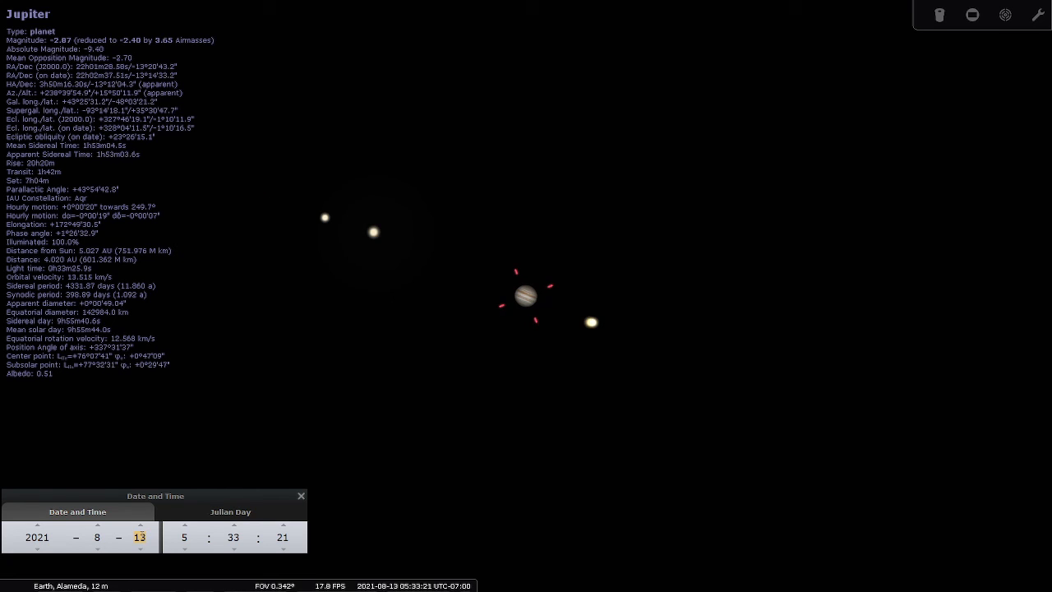
pyautogui.click(140, 523)
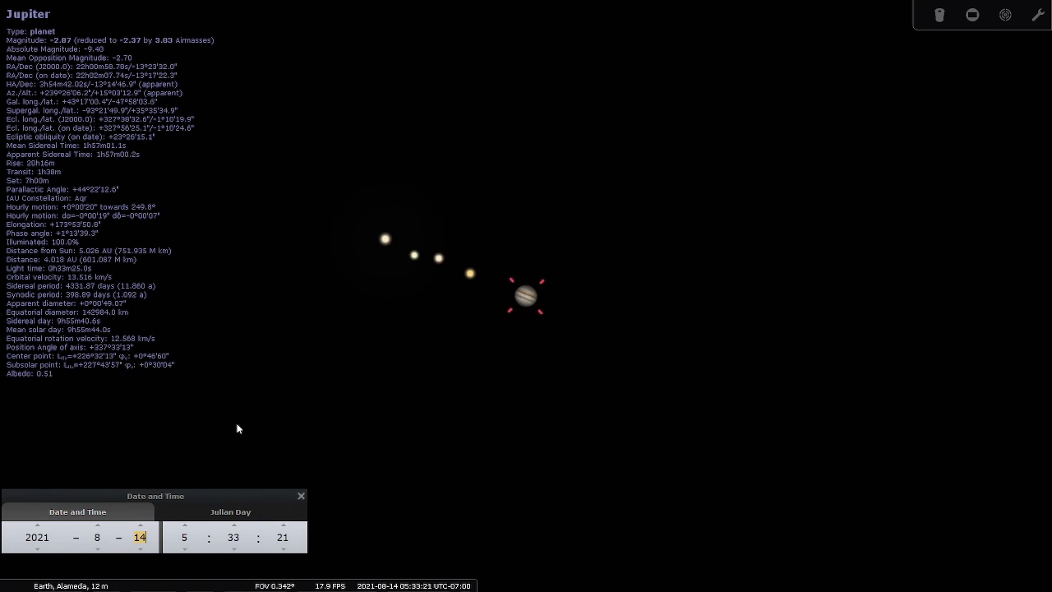
pyautogui.click(414, 256)
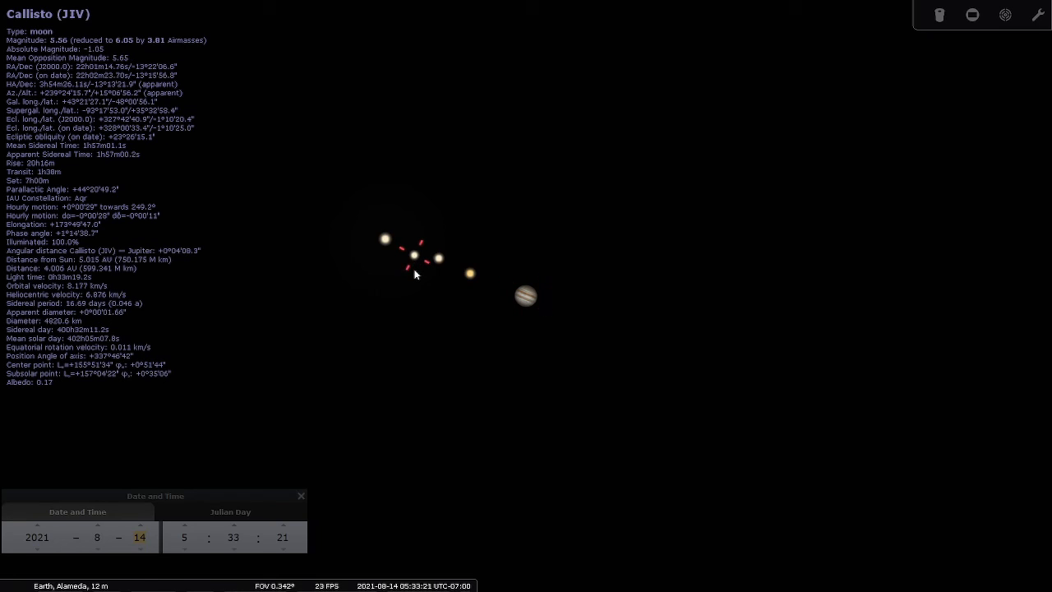
pyautogui.moveTo(322, 187)
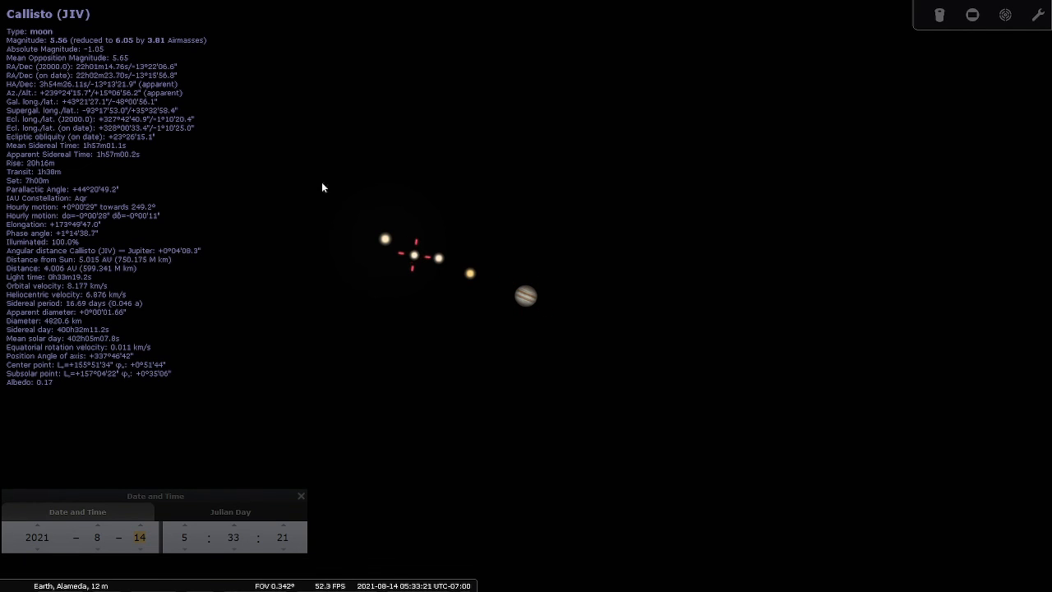